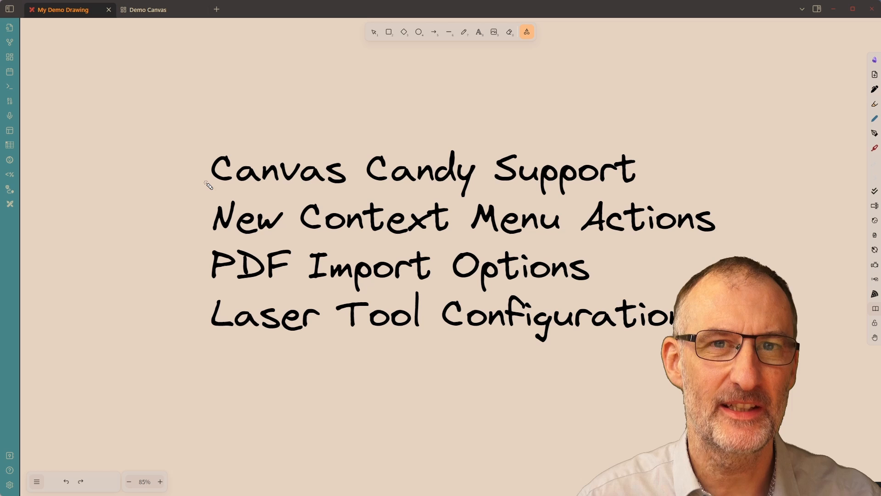
# Step: Highlight the feature list and PDF Import Options line with the laser, then clear the canvas
pyautogui.moveTo(209, 183); pyautogui.dragTo(505, 196)
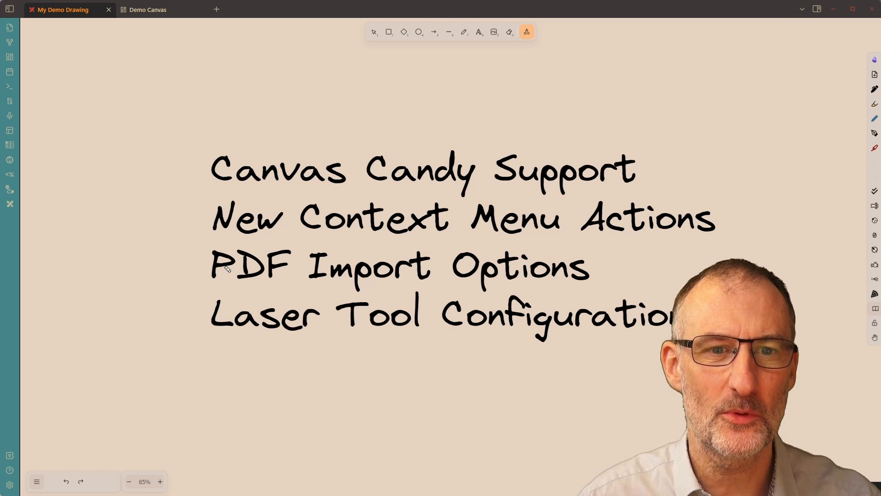
pyautogui.moveTo(394, 241); pyautogui.dragTo(705, 241)
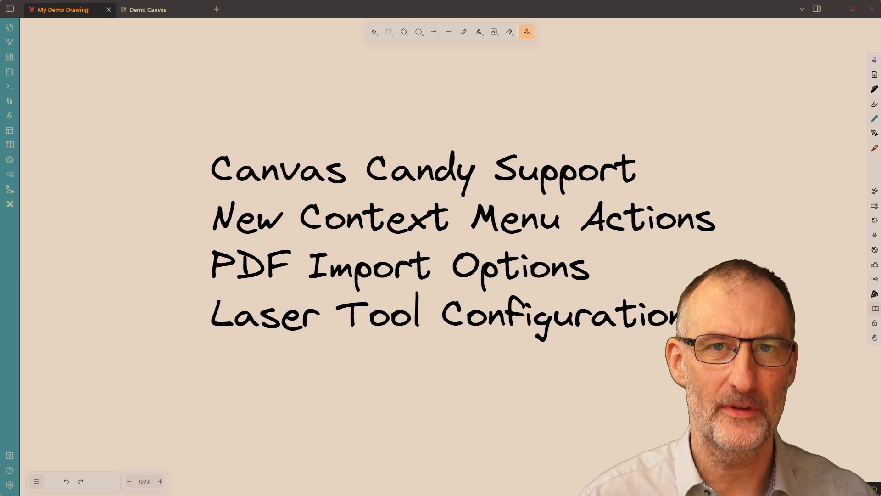
pyautogui.click(374, 31)
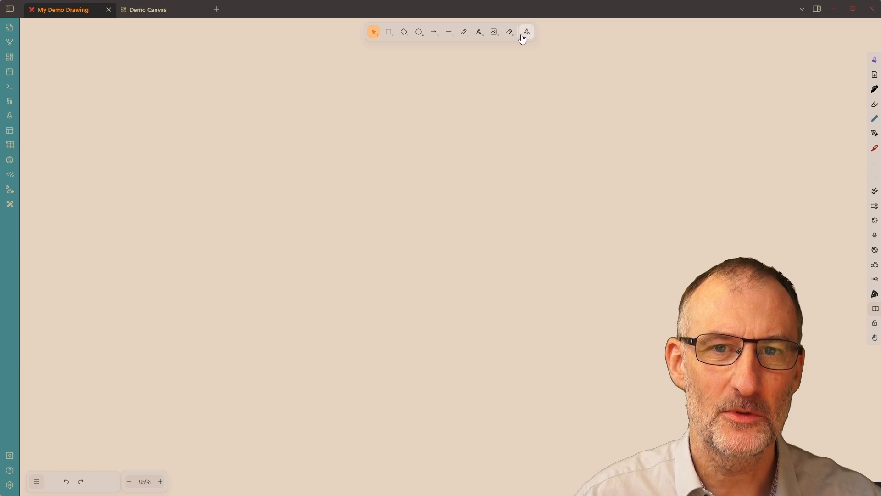
# Step: Convert the Mermaid flowchart code and insert it into My Demo Drawing
pyautogui.click(525, 31)
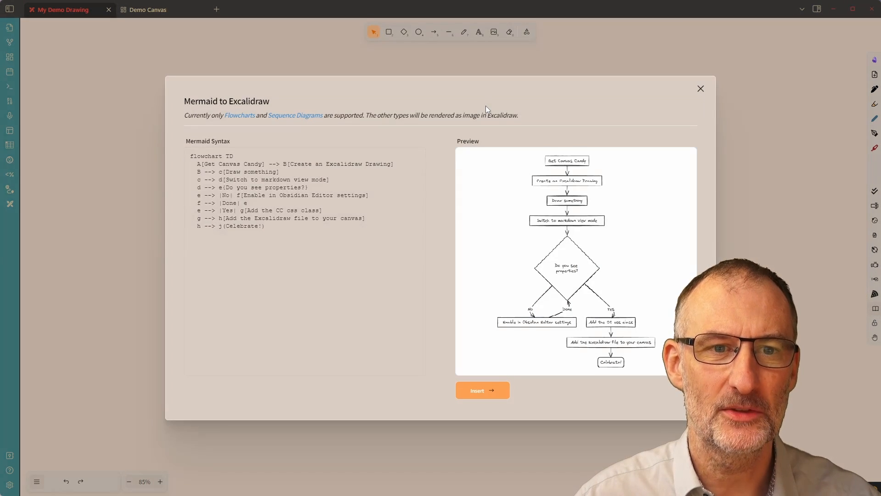
pyautogui.click(307, 244)
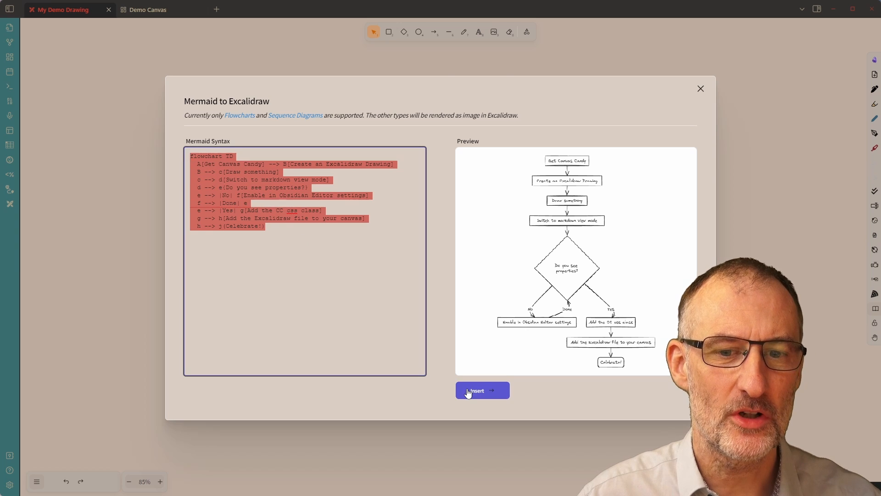
pyautogui.click(482, 390)
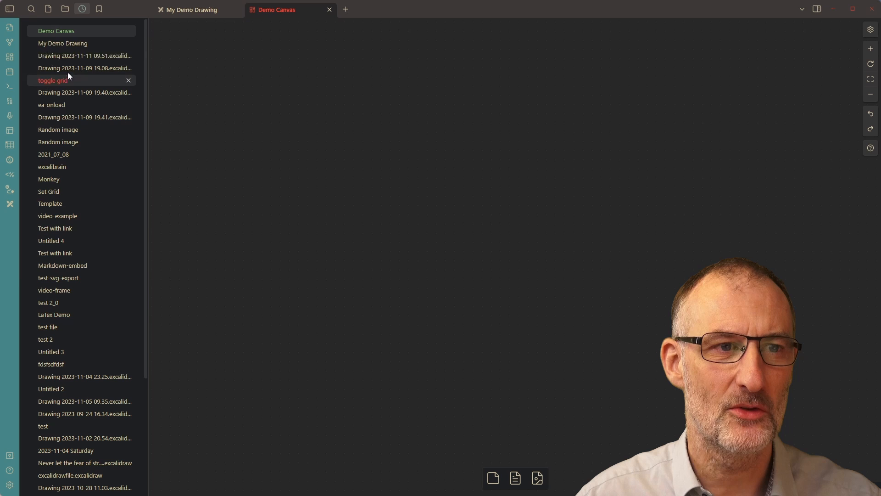
# Step: Embed My Demo Drawing on the Demo Canvas and return to the drawing
pyautogui.click(56, 31)
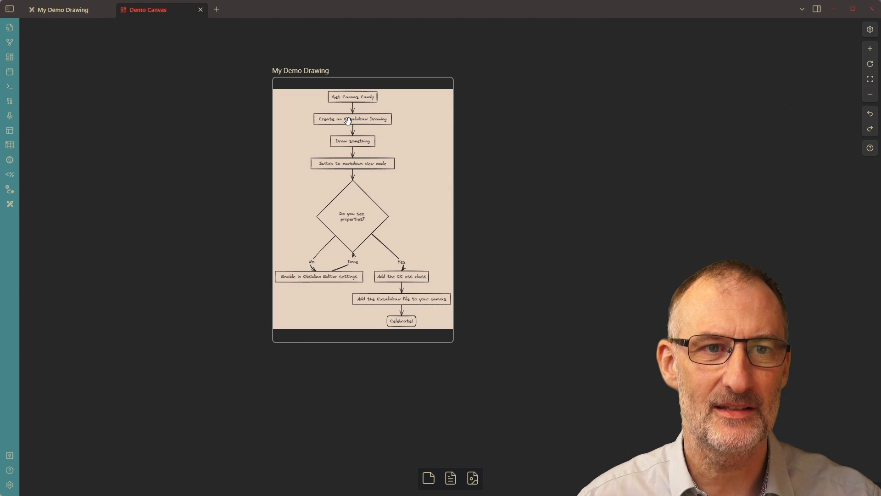
pyautogui.click(61, 9)
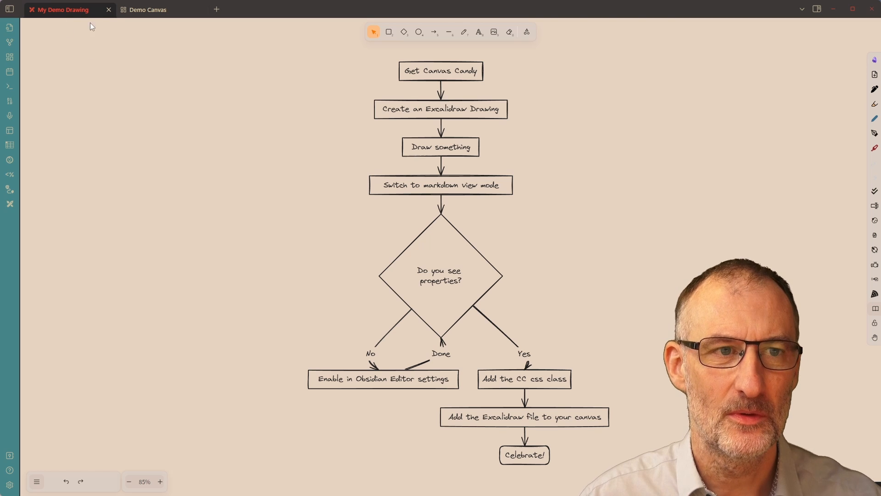
# Step: Reopen My Demo Drawing as a markdown note from its tab menu
pyautogui.rightClick(59, 10)
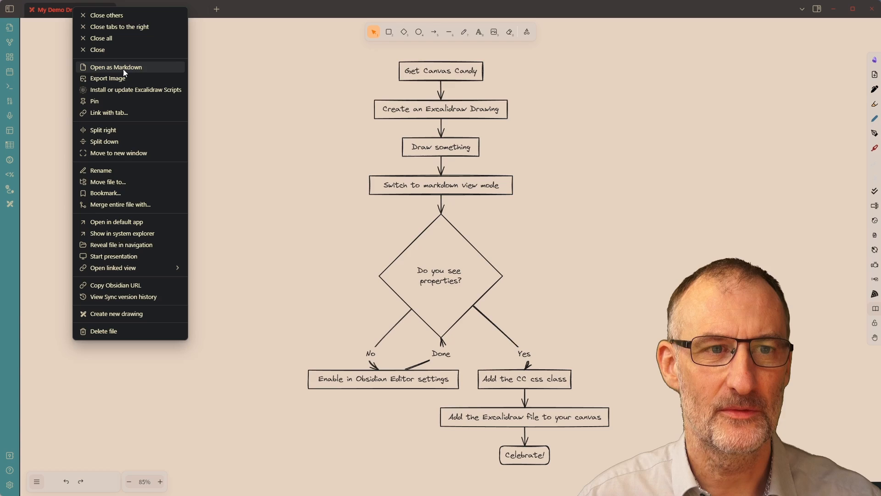
pyautogui.click(116, 67)
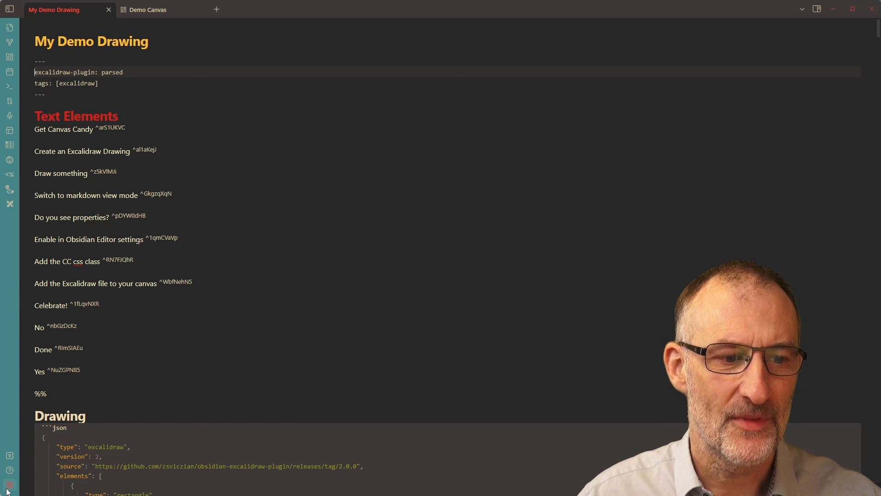
pyautogui.click(9, 485)
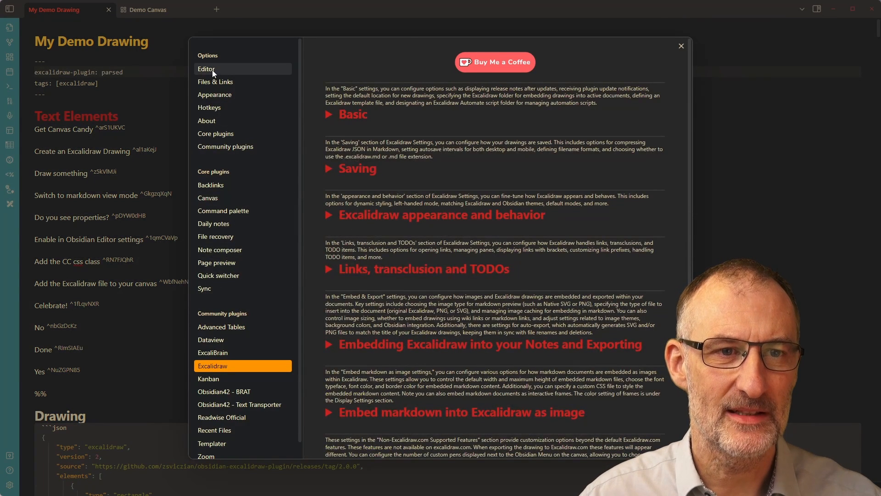
pyautogui.click(207, 69)
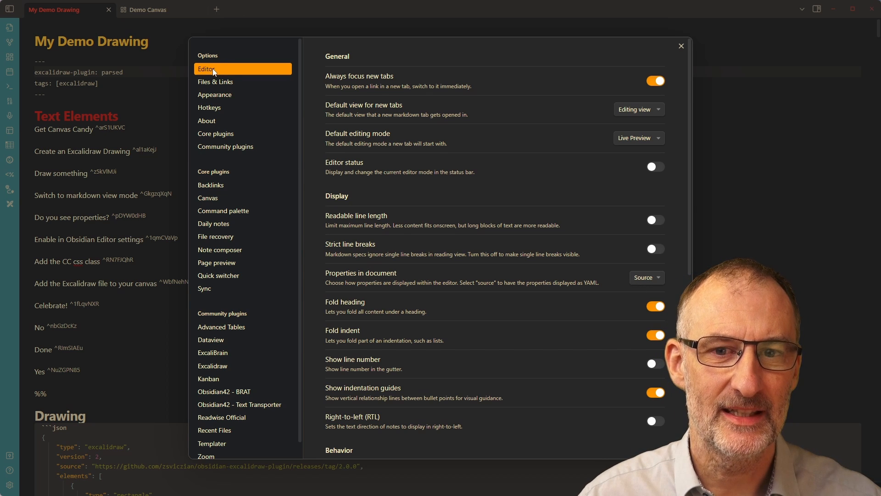
pyautogui.click(645, 278)
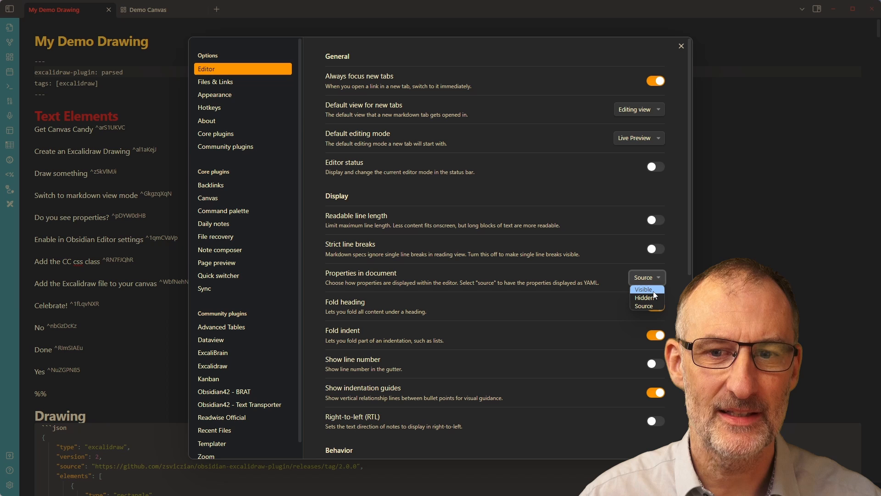
pyautogui.click(642, 289)
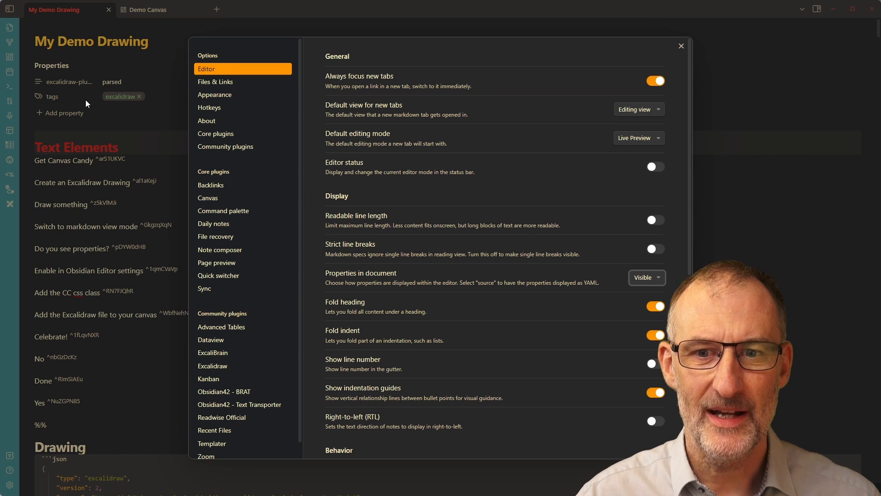
pyautogui.click(646, 278)
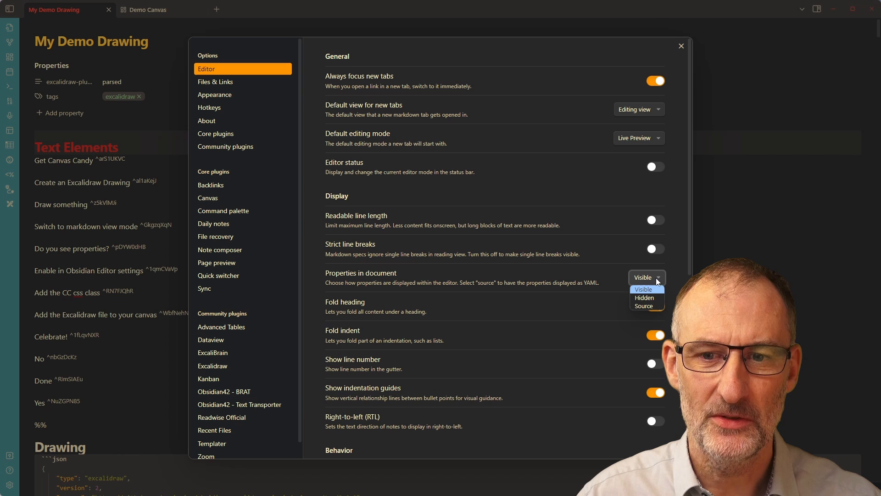
pyautogui.click(644, 306)
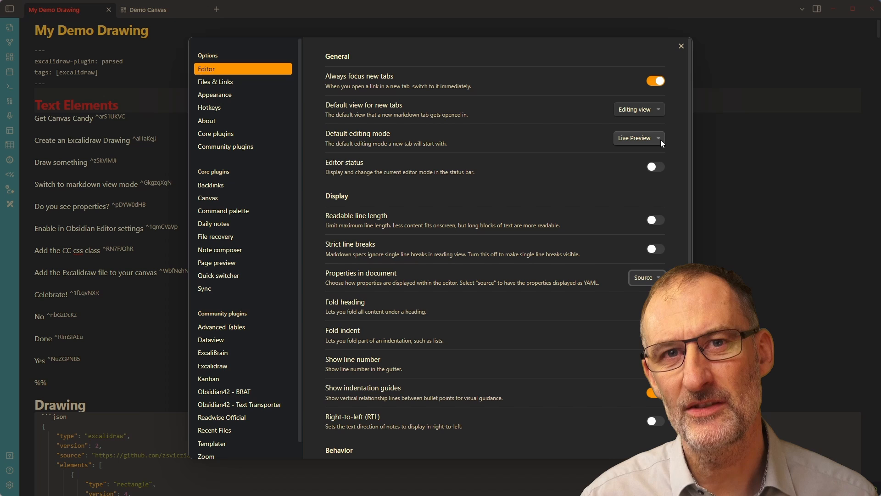
pyautogui.click(655, 306)
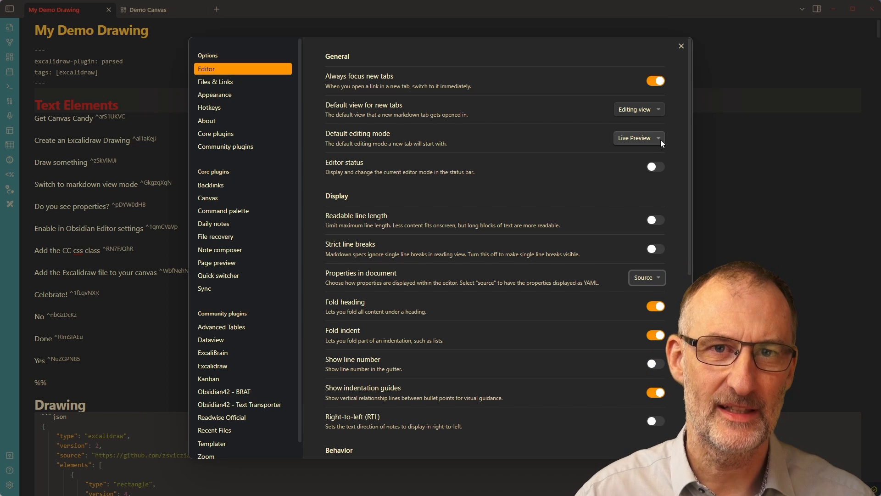
pyautogui.moveTo(668, 122)
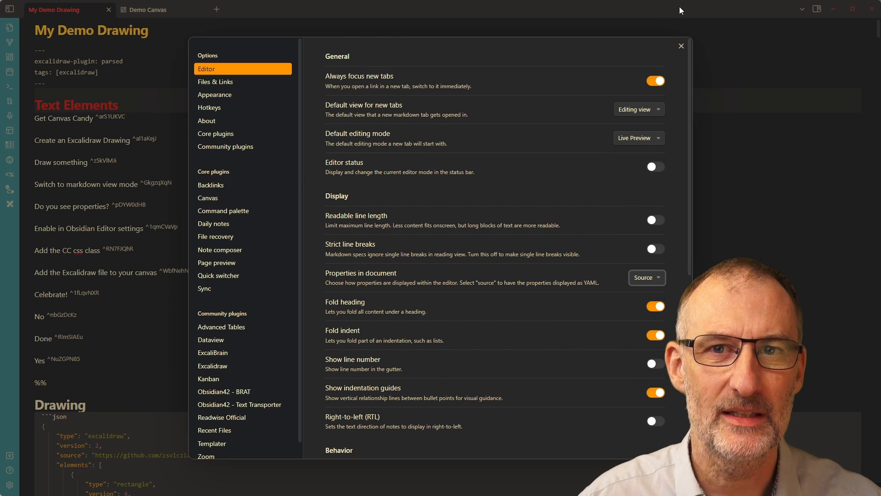
pyautogui.click(680, 46)
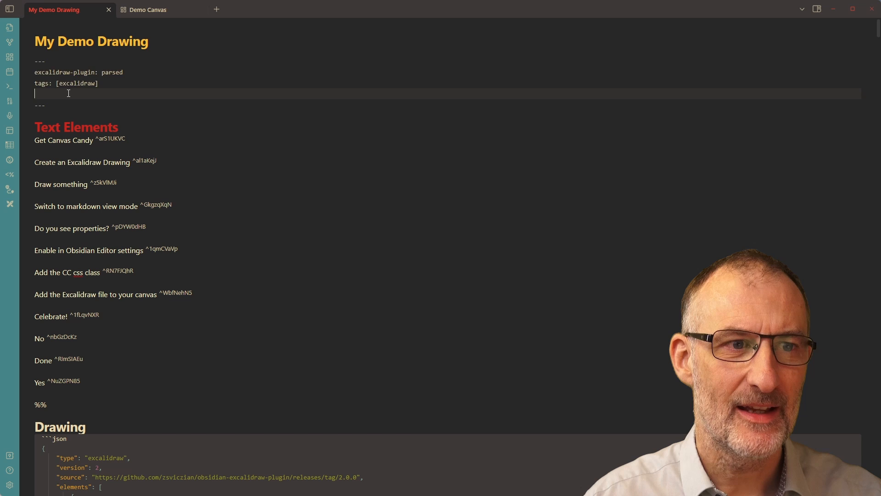
# Step: Add excalidraw-export-transparent: true to the front matter and view the result on the Demo Canvas
pyautogui.write('excalidraw-ex')
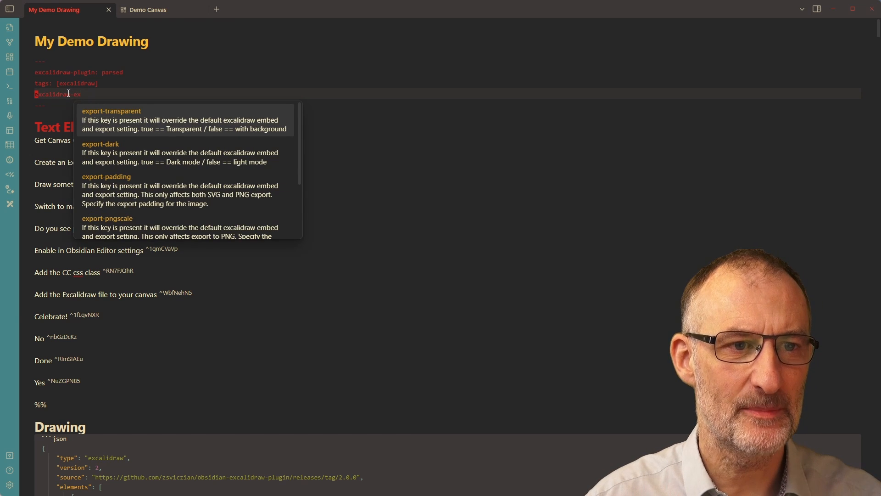
pyautogui.click(111, 111)
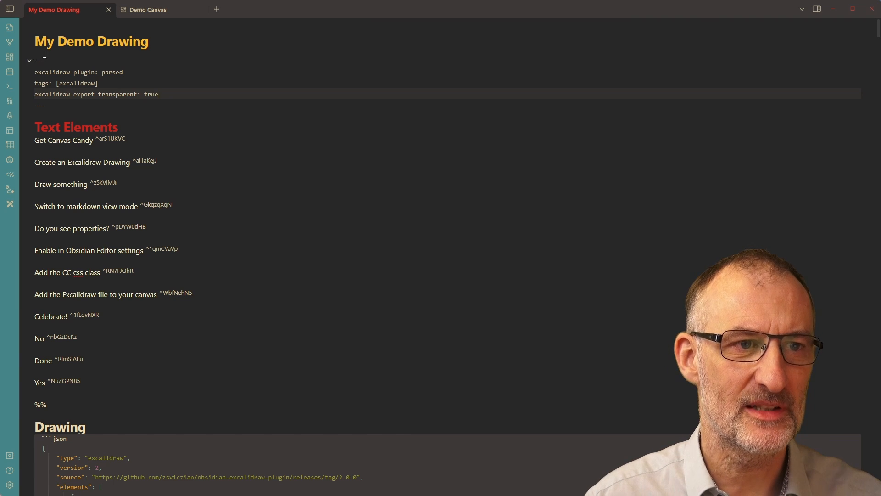
pyautogui.click(147, 9)
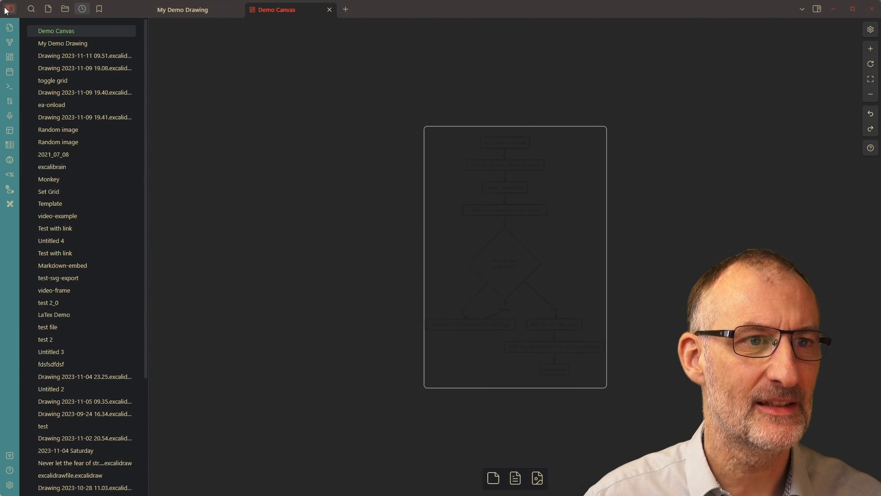
pyautogui.click(9, 9)
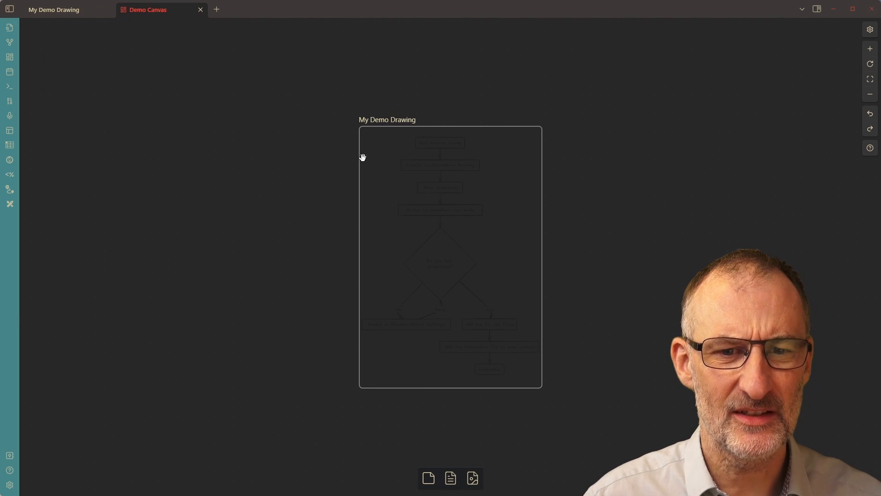
pyautogui.moveTo(426, 139)
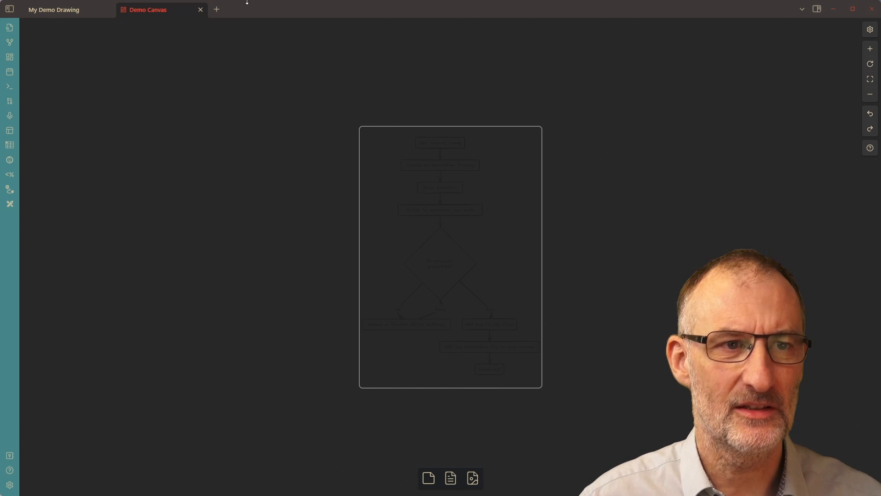
# Step: Reopen the note in Excalidraw view and switch the drawing to dark mode
pyautogui.rightClick(53, 10)
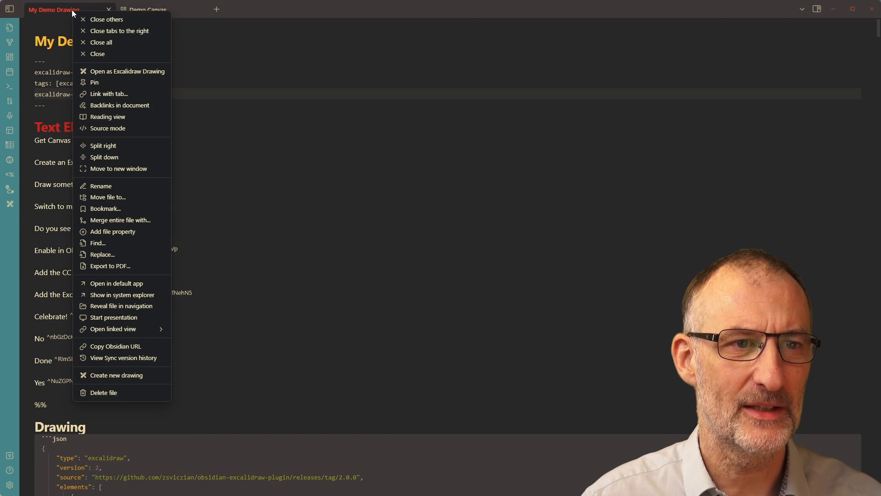
pyautogui.moveTo(126, 71)
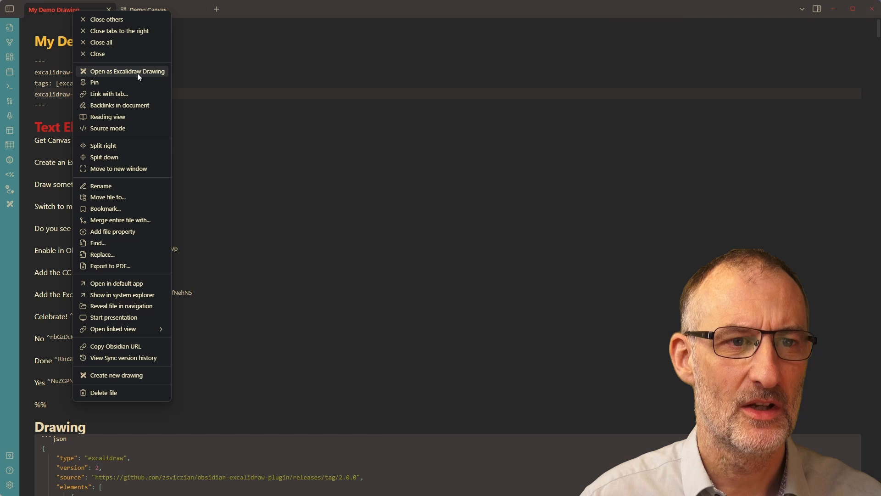
pyautogui.click(127, 71)
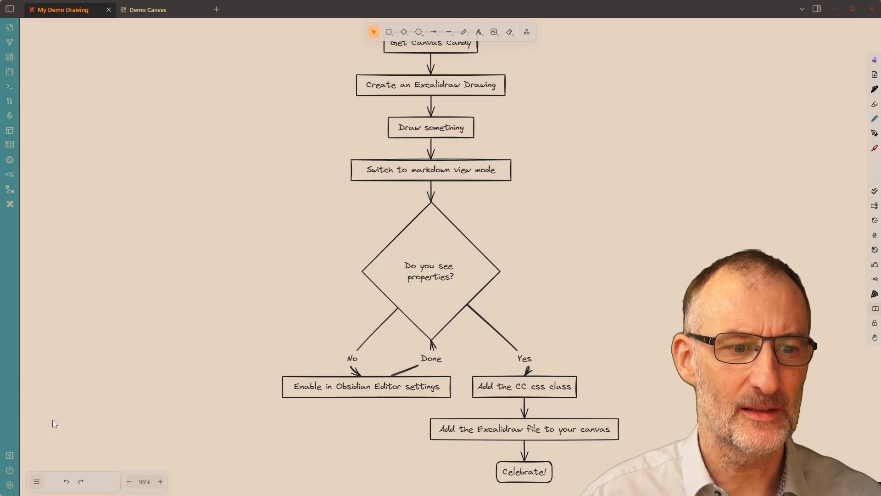
pyautogui.click(36, 481)
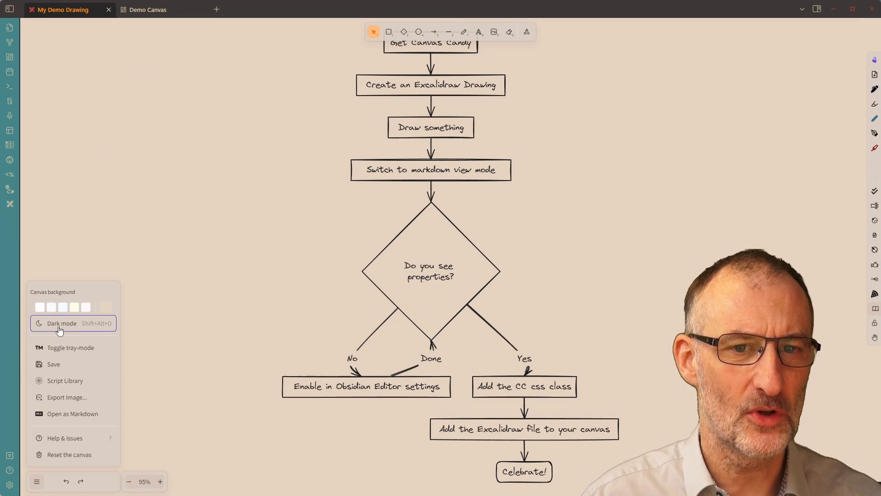
pyautogui.click(61, 323)
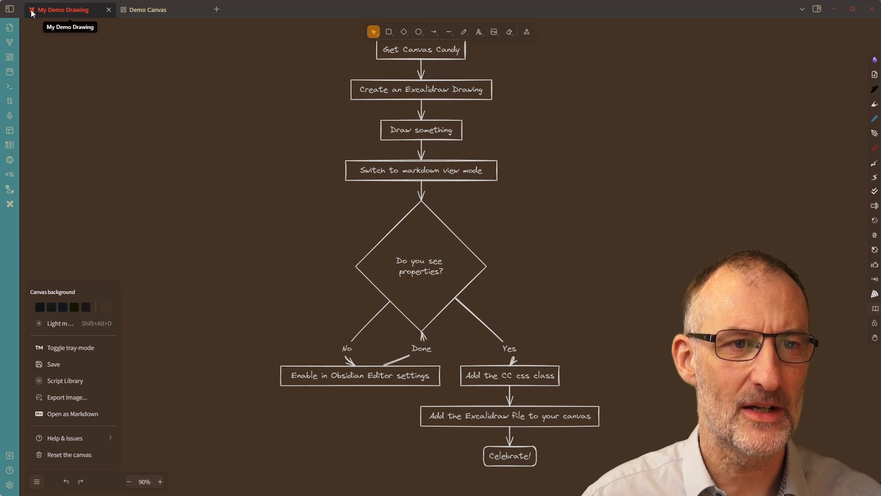
# Step: Check the dark-style embed on the Demo Canvas and return to My Demo Drawing
pyautogui.click(147, 9)
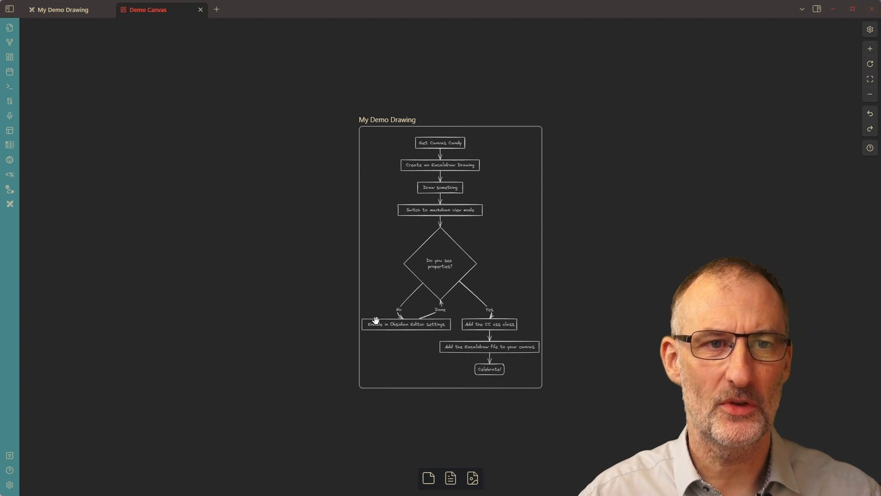
pyautogui.click(62, 9)
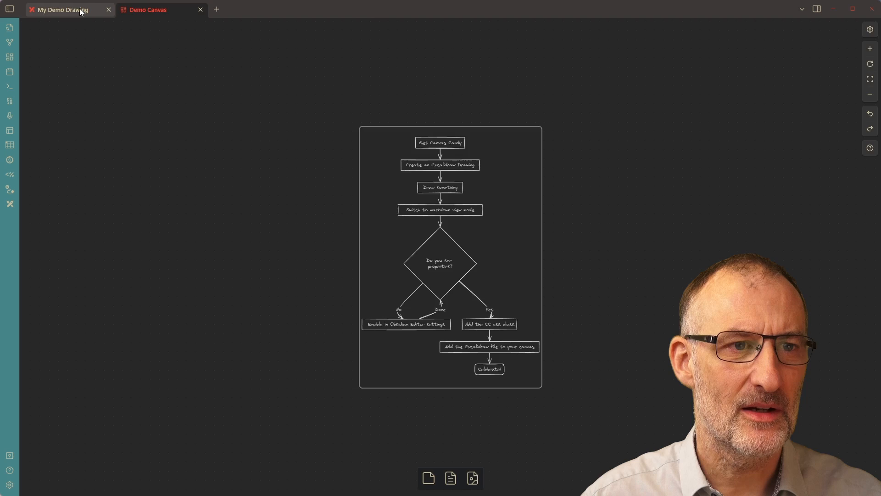
pyautogui.click(62, 10)
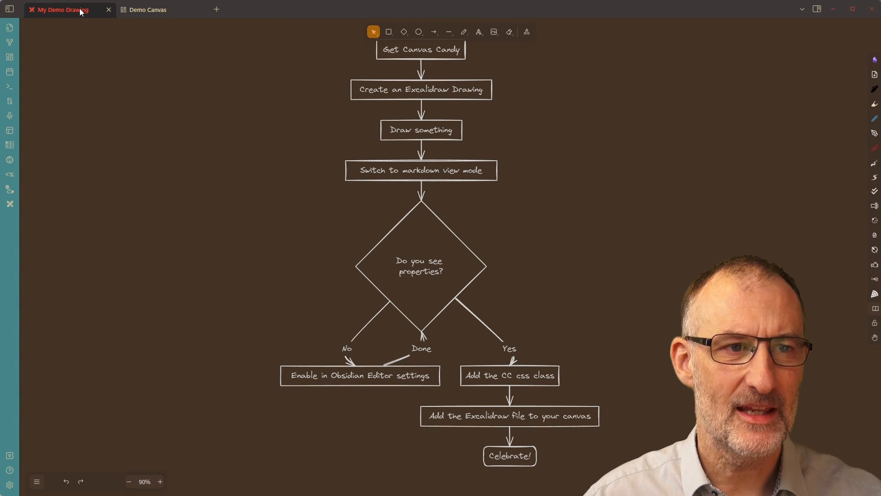
# Step: Reopen My Demo Drawing as markdown from its tab menu
pyautogui.rightClick(59, 9)
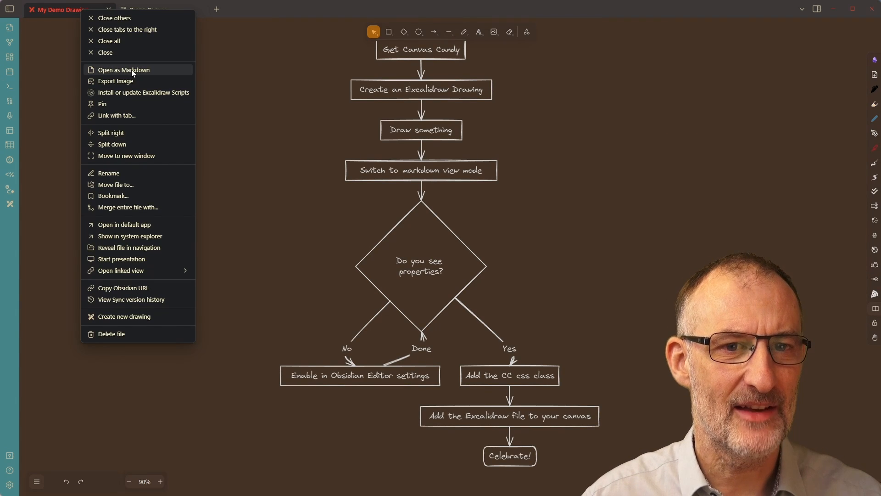
pyautogui.click(123, 69)
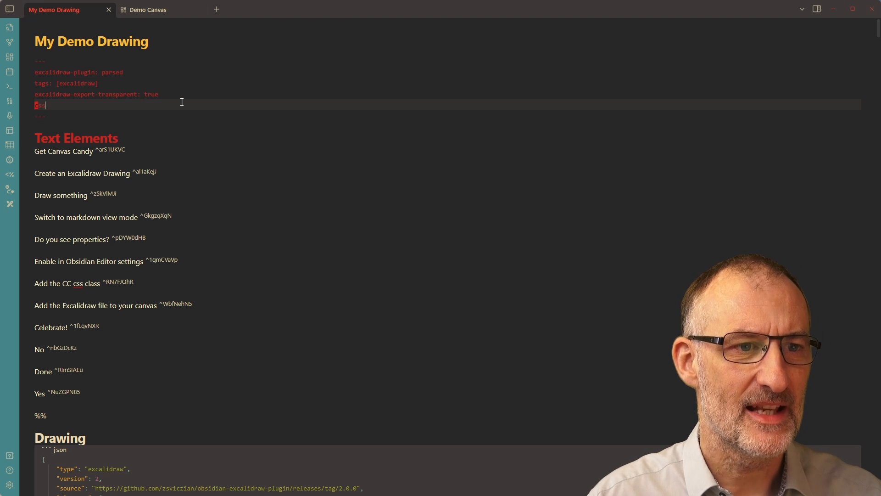
# Step: Add a cssclasses property with cc-border-none to the frontmatter
pyautogui.write('cssclasses:')
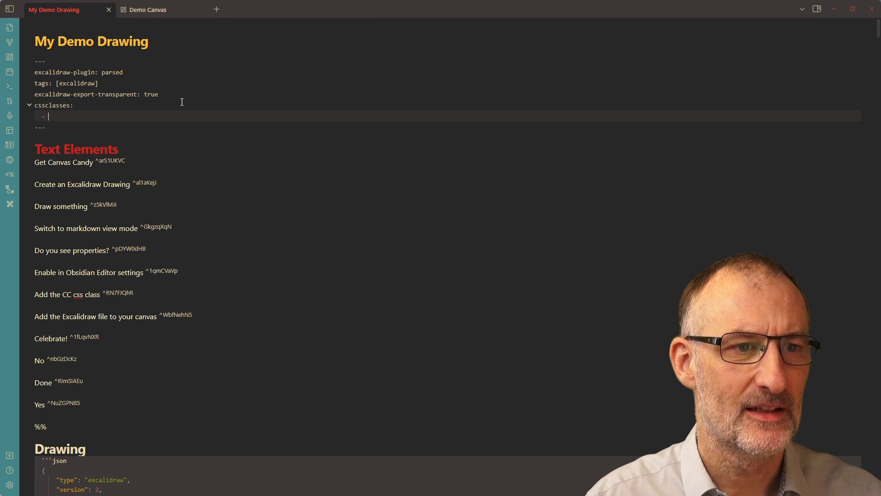
pyautogui.write('cc')
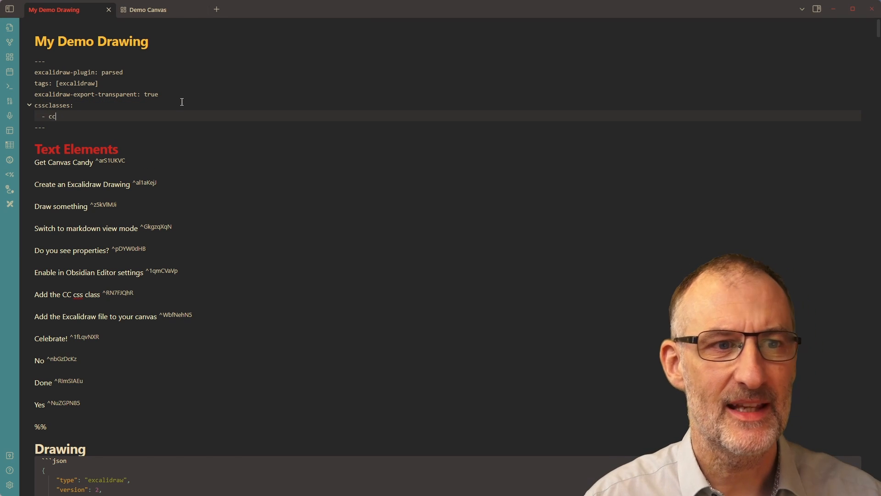
pyautogui.write('-br')
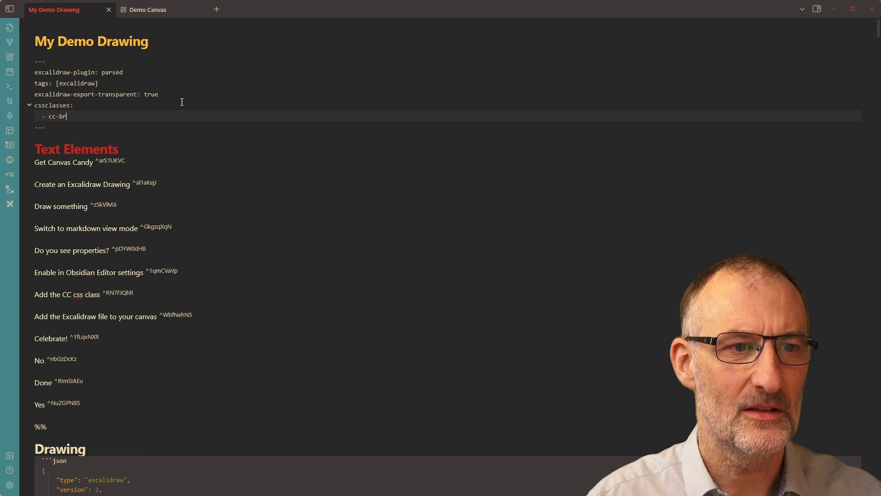
pyautogui.write('order-')
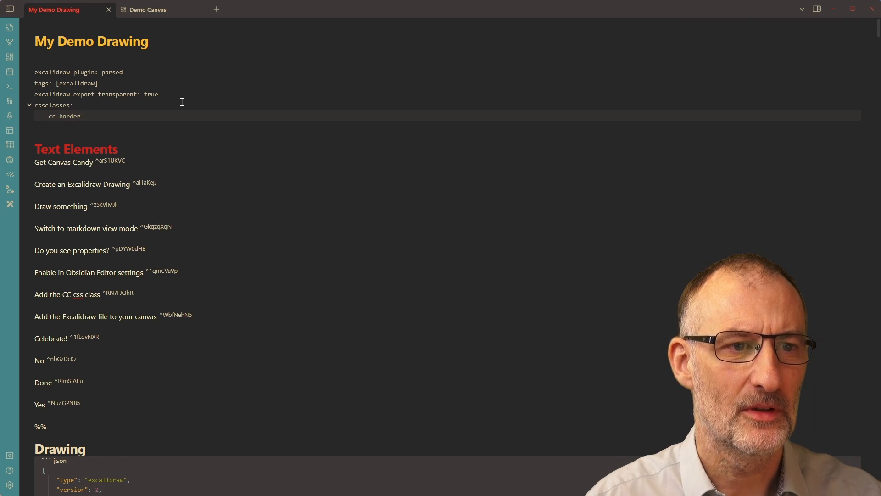
pyautogui.write('none')
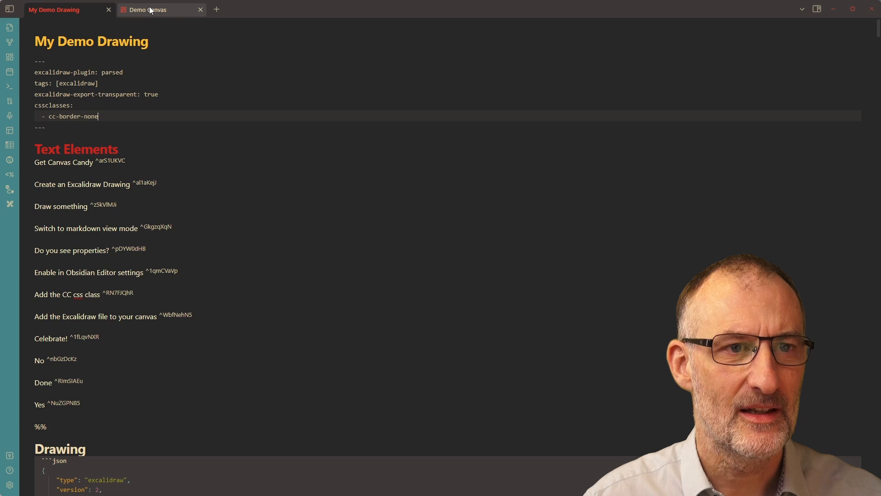
pyautogui.click(150, 9)
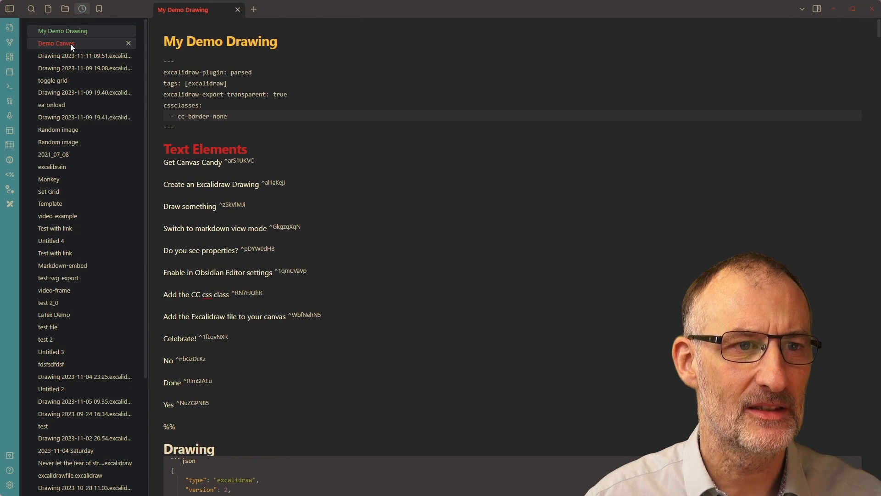
# Step: Reopen the Demo Canvas to confirm the embed's border is gone
pyautogui.click(56, 43)
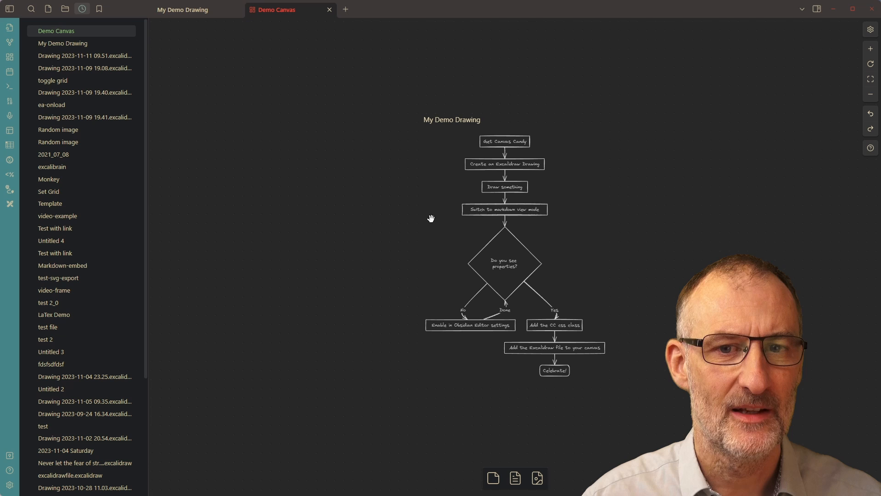
pyautogui.moveTo(537, 195)
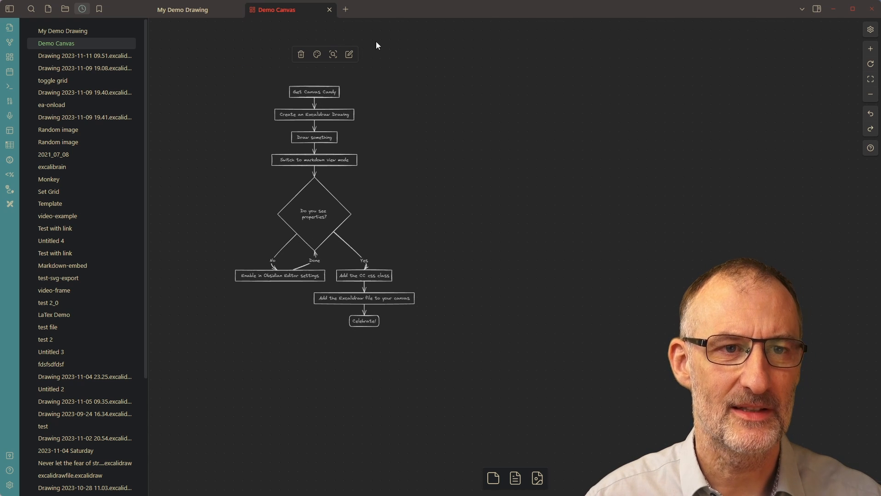
# Step: Open My Demo Drawing in Excalidraw from the embedded card's context menu
pyautogui.rightClick(182, 9)
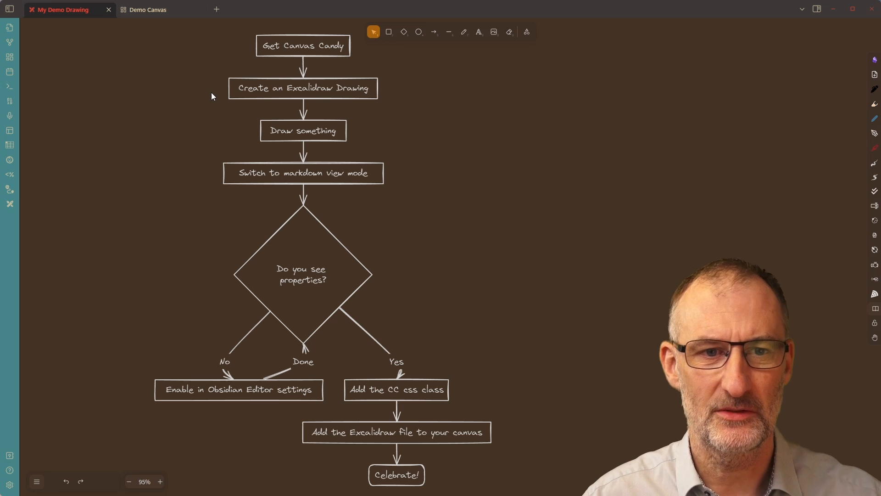
pyautogui.moveTo(324, 187)
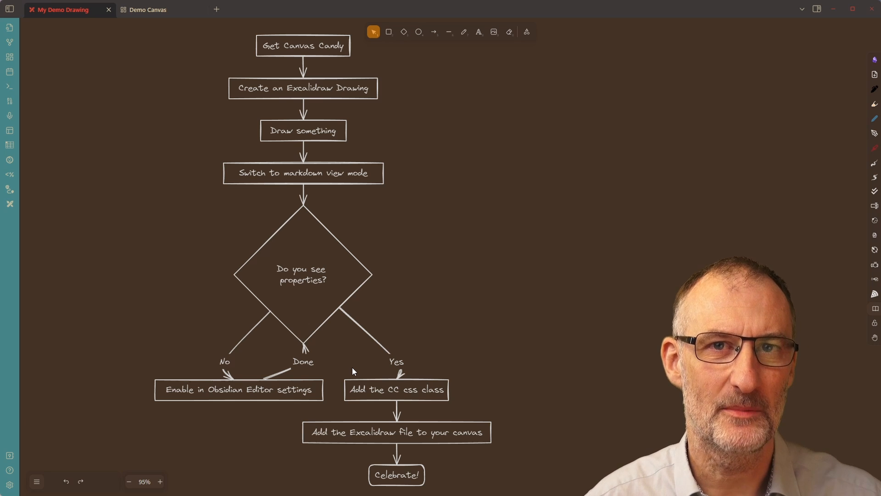
pyautogui.moveTo(288, 51)
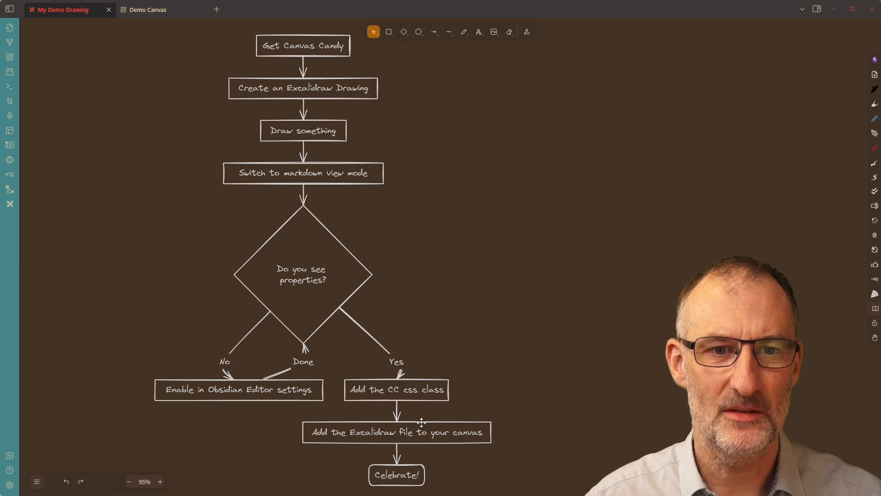
pyautogui.moveTo(551, 229)
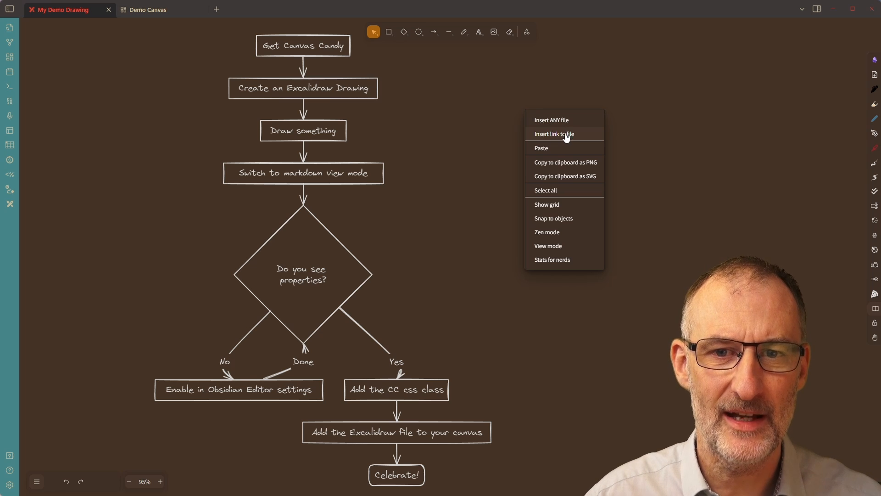
pyautogui.moveTo(567, 139)
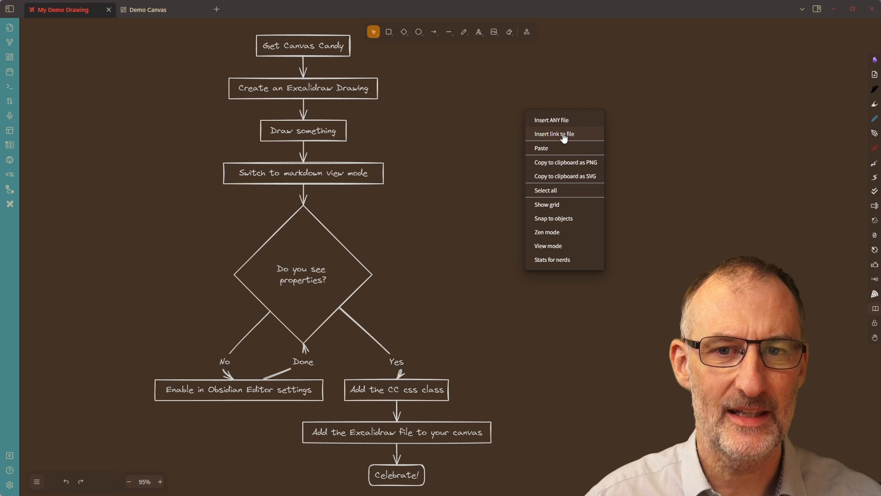
# Step: Insert a link to How to Read a Paragraph.pdf beside the flowchart
pyautogui.click(553, 134)
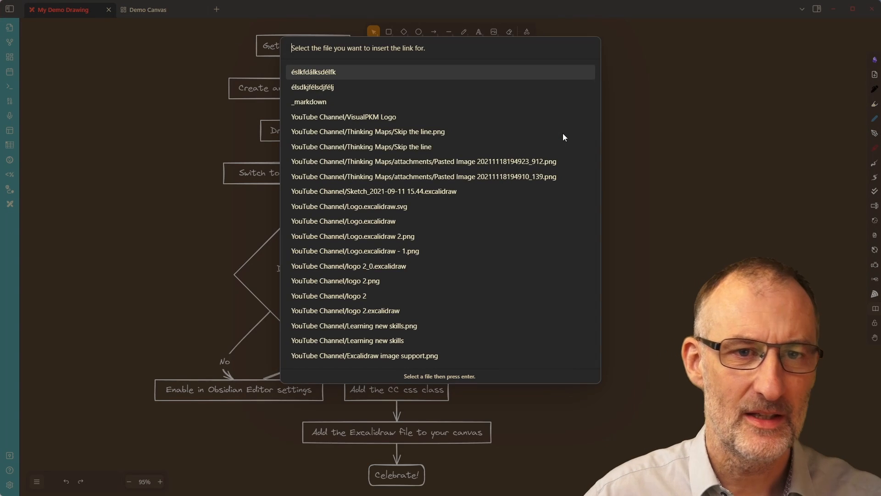
pyautogui.write('how')
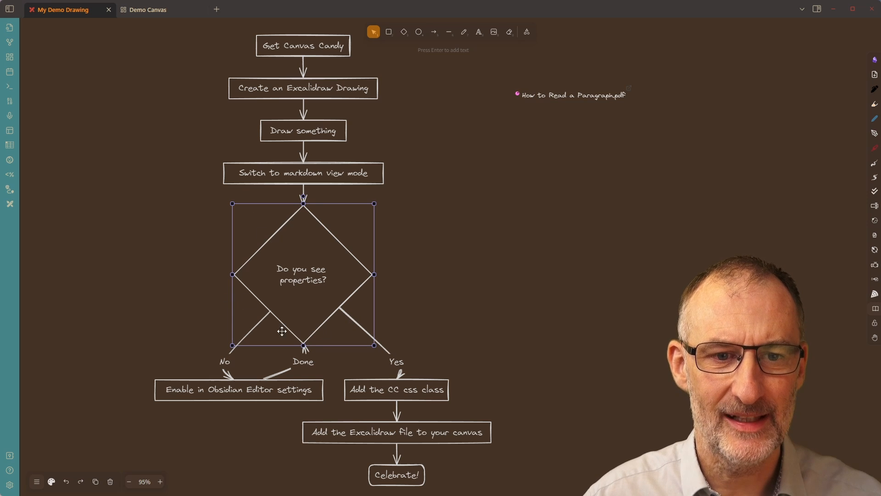
pyautogui.moveTo(356, 264)
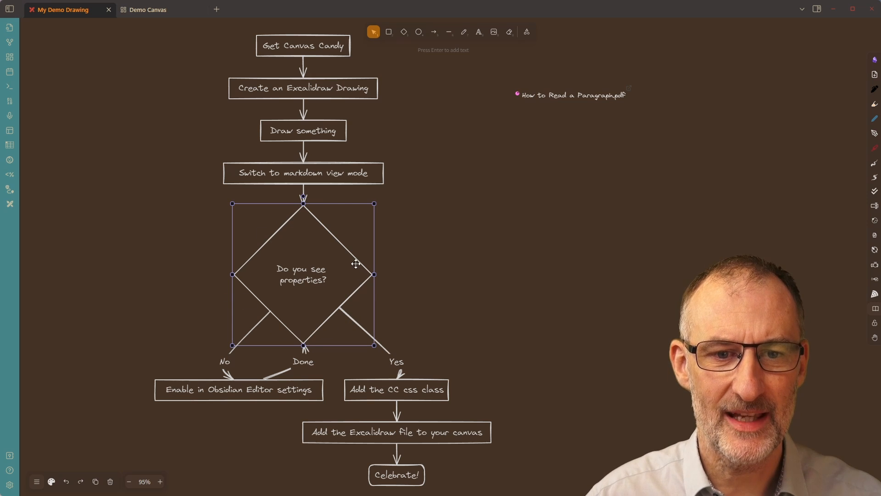
# Step: Attach a file link to the 'Do you see properties?' diamond via Insert link to file
pyautogui.rightClick(355, 263)
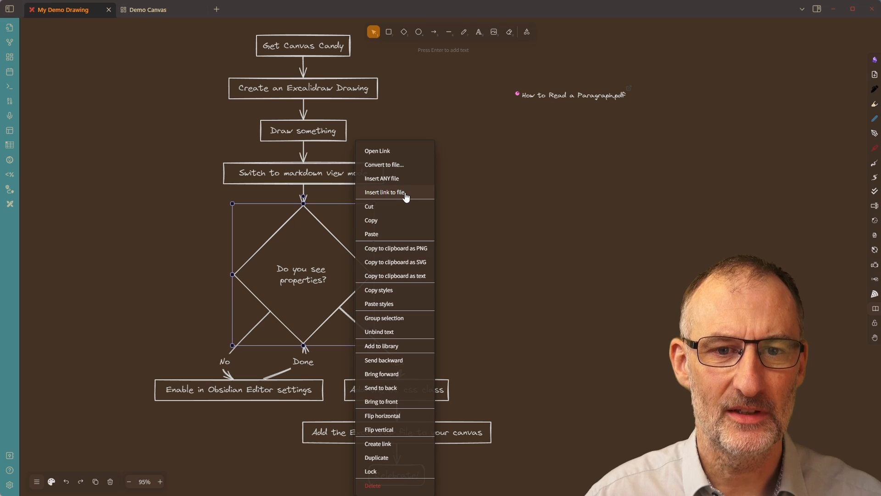
pyautogui.click(385, 192)
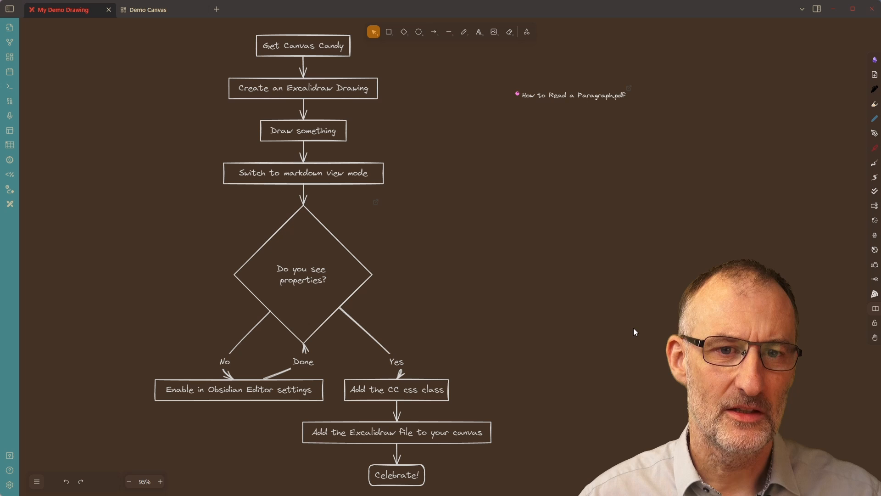
pyautogui.moveTo(327, 229)
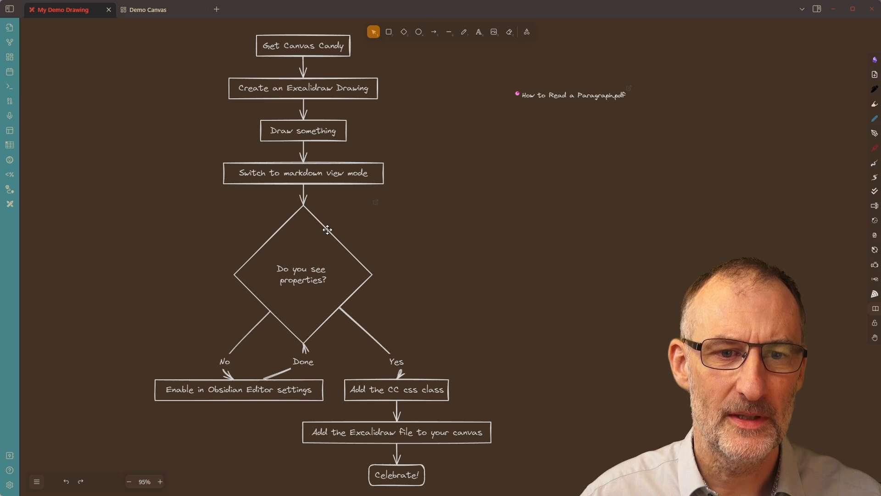
pyautogui.rightClick(327, 228)
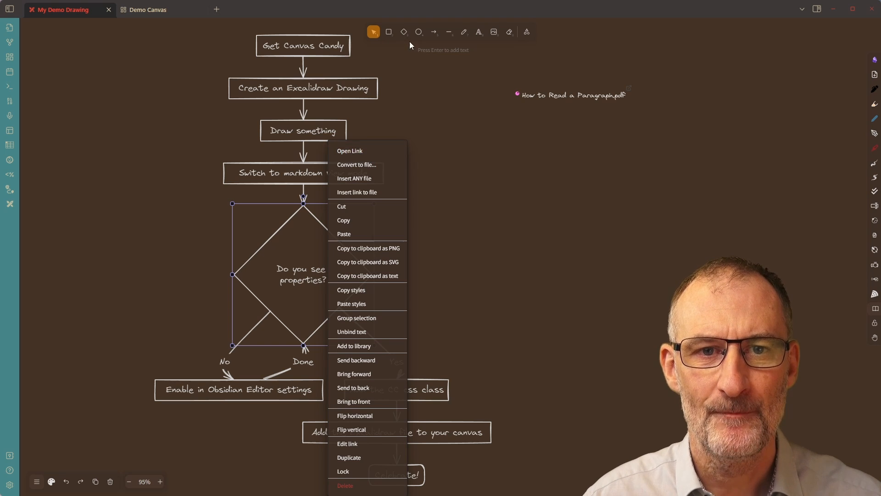
# Step: Select the 'Add the Excalidraw file to your canvas' box copy and edit its text
pyautogui.click(388, 31)
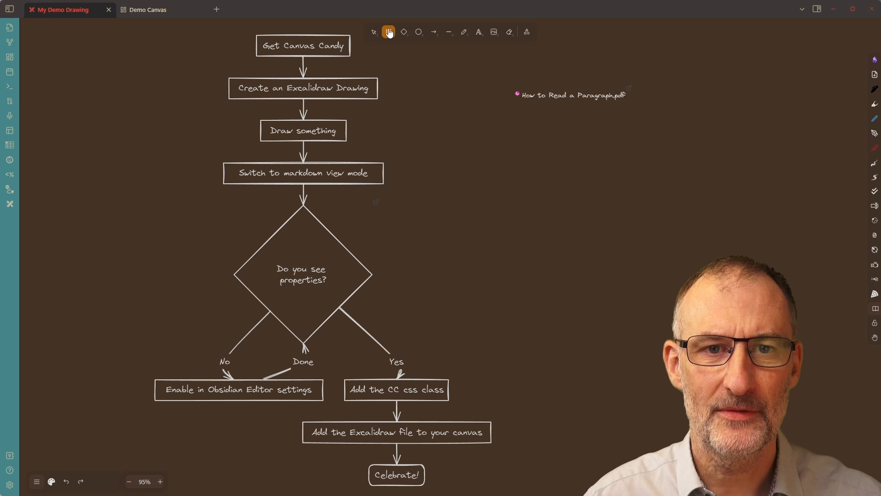
pyautogui.click(389, 31)
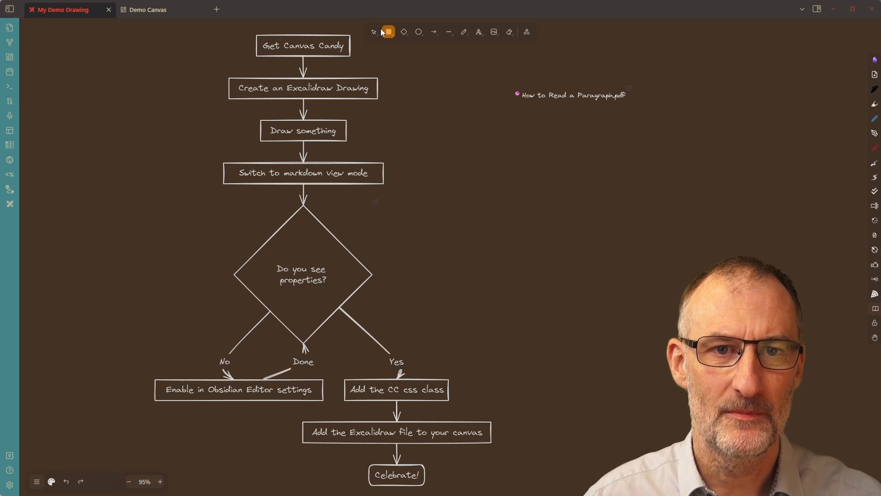
pyautogui.click(303, 46)
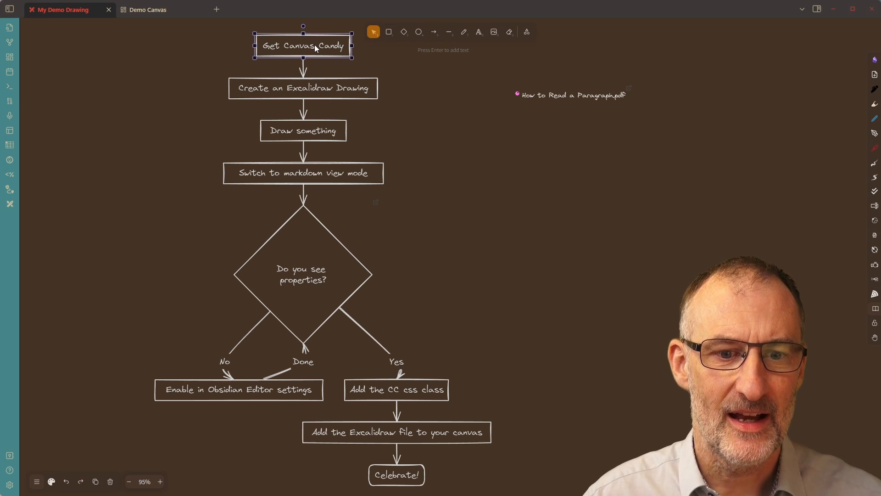
pyautogui.click(397, 431)
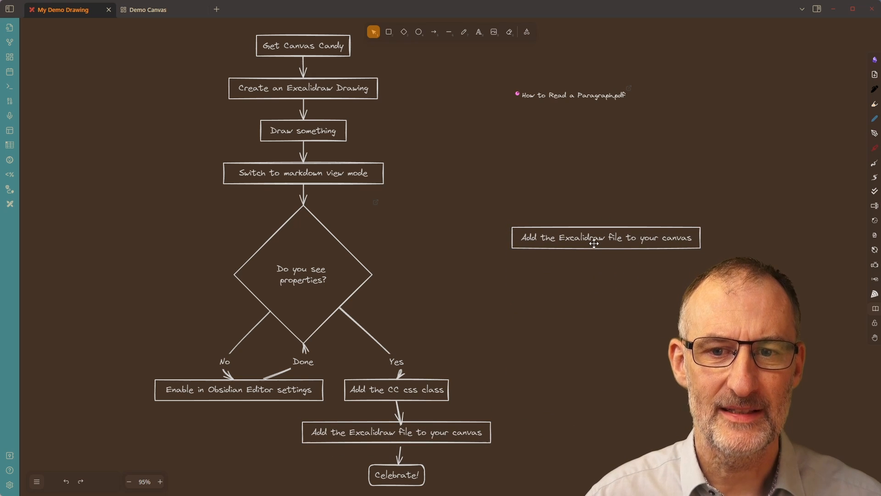
pyautogui.click(605, 237)
pyautogui.write('-')
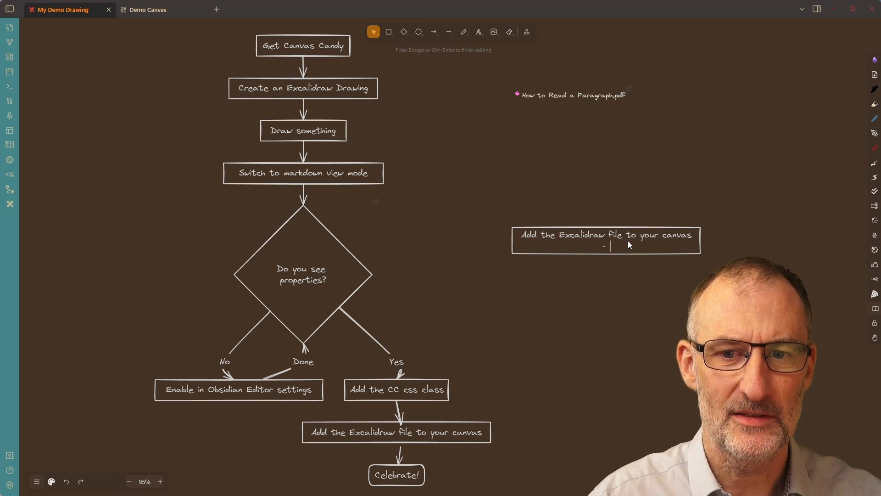
# Step: Add '- bullet 1' and '- bullet 2' lines, then move the box up and to the right
pyautogui.write('bullet 1')
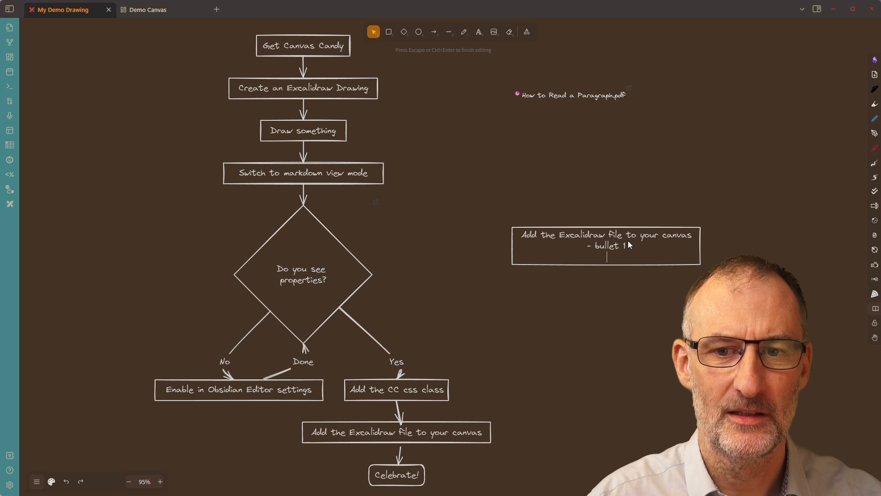
pyautogui.write('- bullet 2')
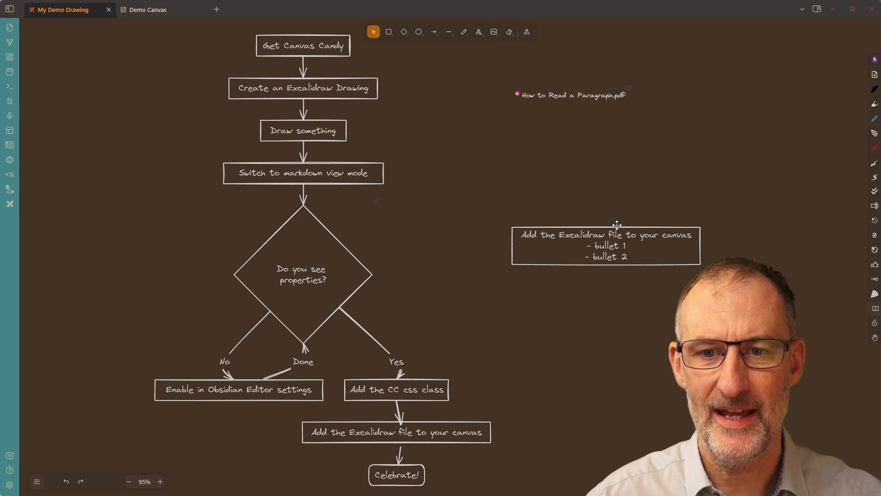
pyautogui.moveTo(606, 244); pyautogui.dragTo(655, 194)
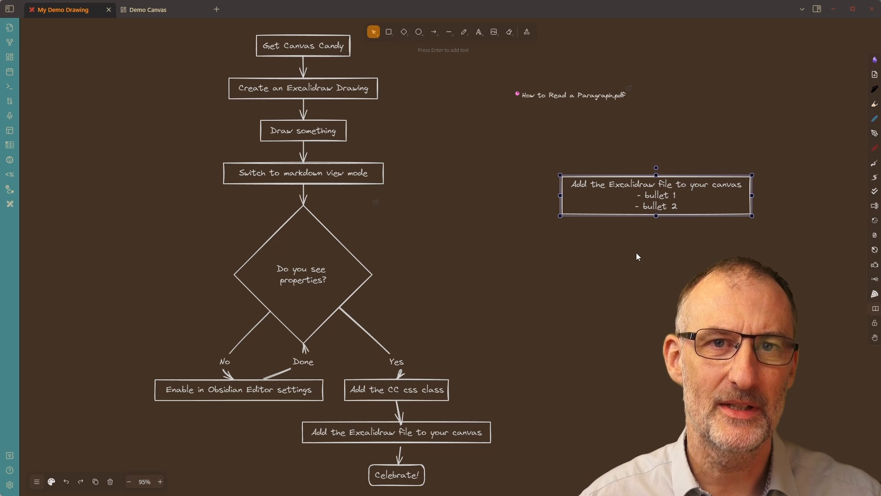
pyautogui.moveTo(654, 194)
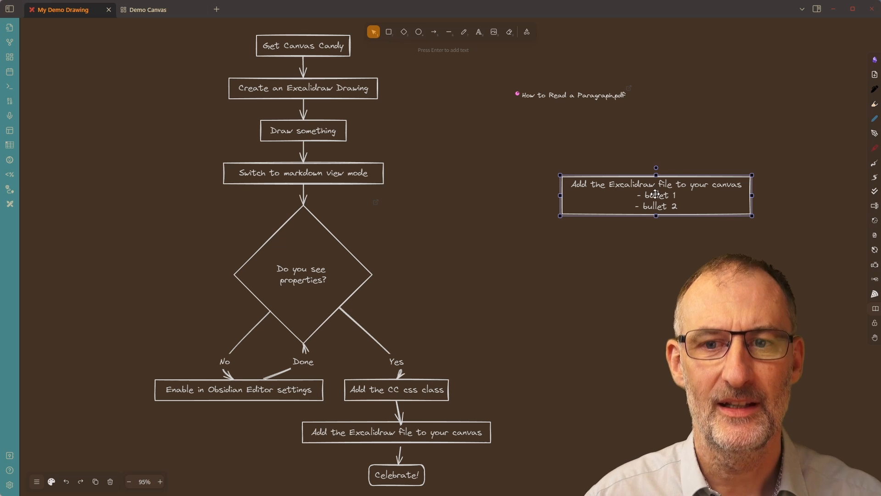
# Step: Convert the bulleted text box into its own embedded note file with 'Convert to file...'
pyautogui.rightClick(655, 193)
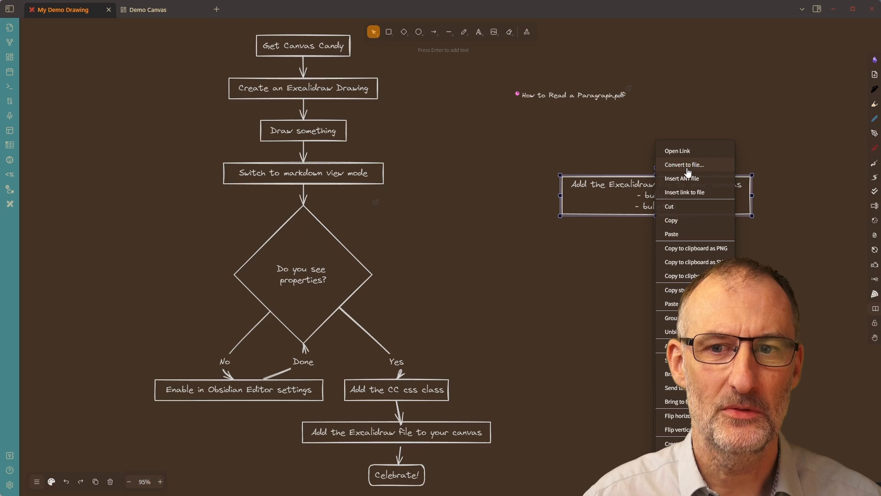
pyautogui.click(683, 164)
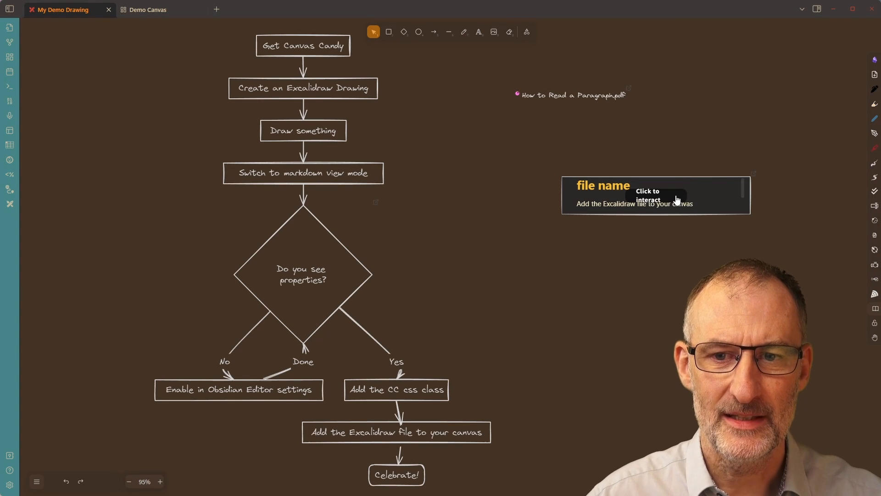
pyautogui.click(655, 195)
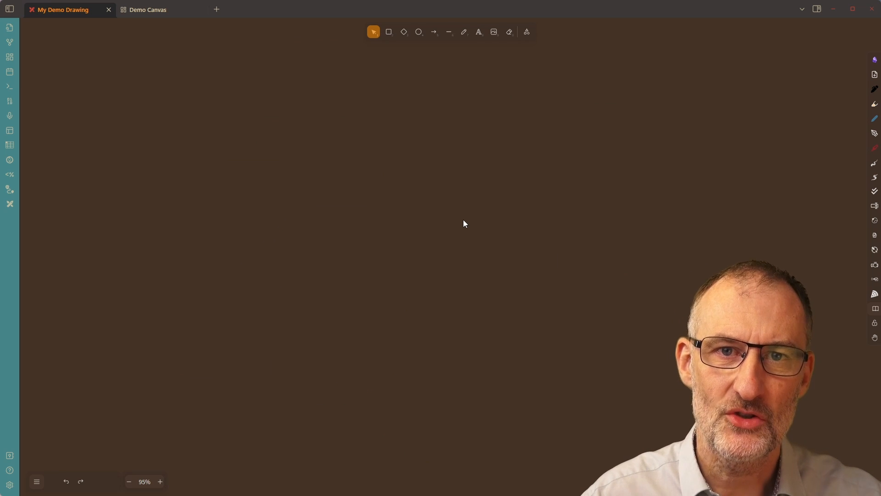
pyautogui.moveTo(835, 22)
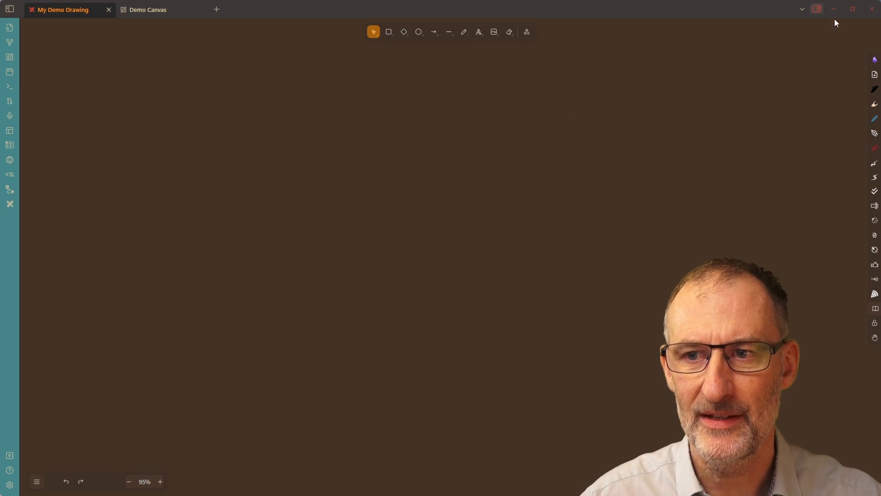
# Step: Insert How to Read a Paragraph.pdf from the vault as PDF pages
pyautogui.rightClick(476, 143)
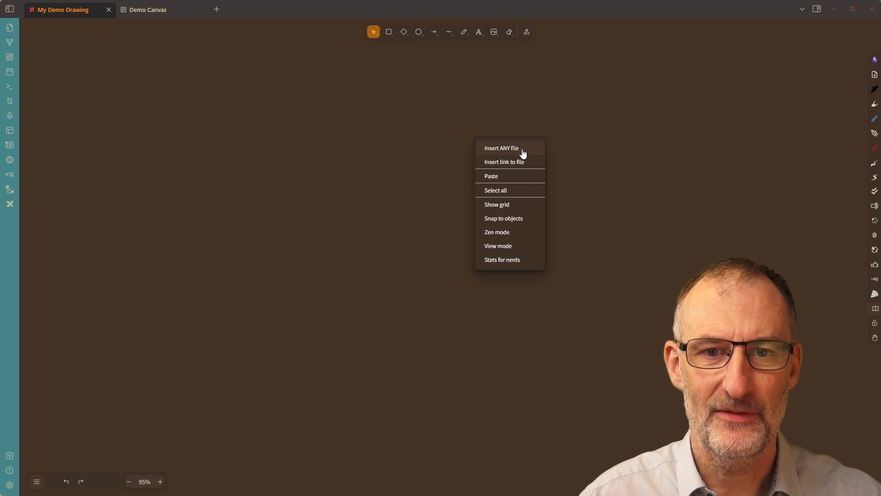
pyautogui.moveTo(496, 151)
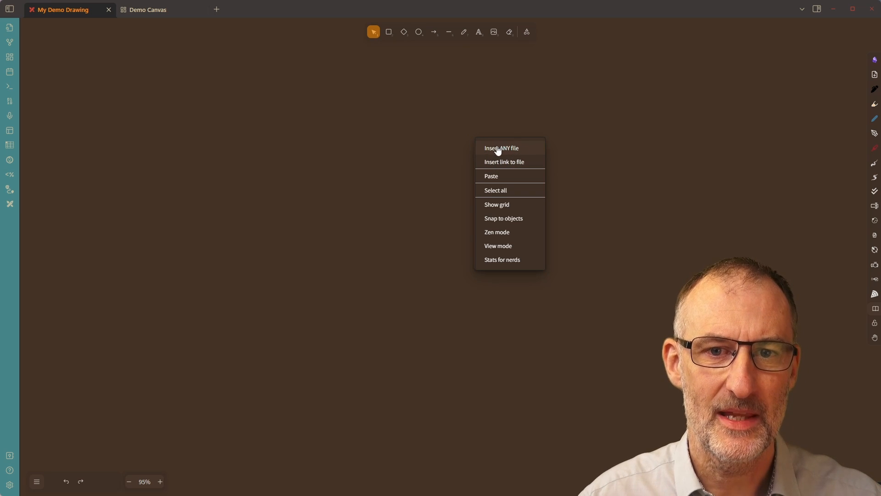
pyautogui.click(500, 148)
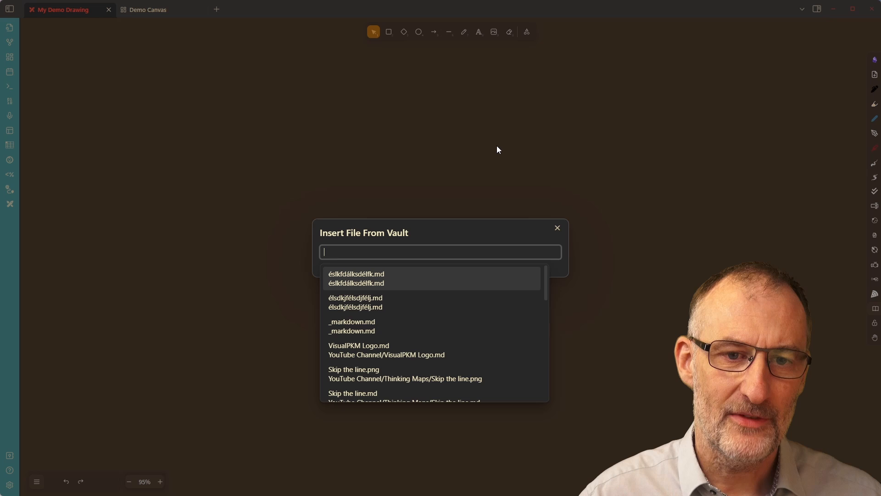
pyautogui.write('how')
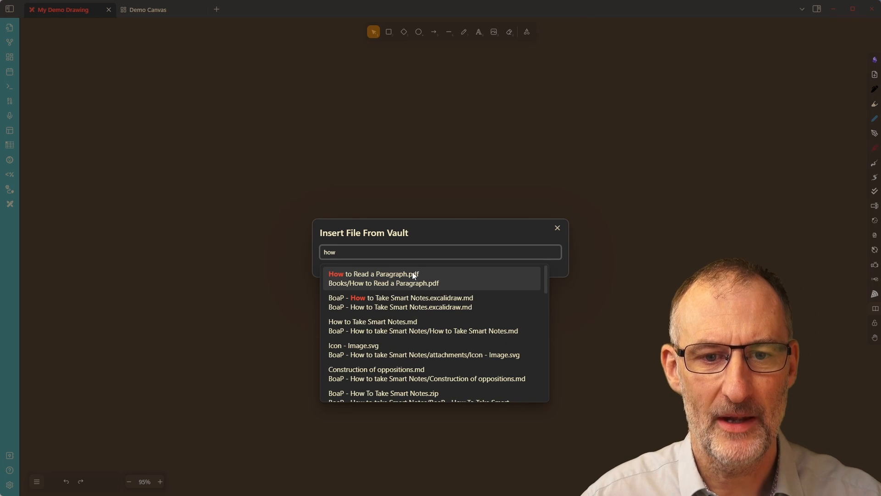
pyautogui.click(384, 278)
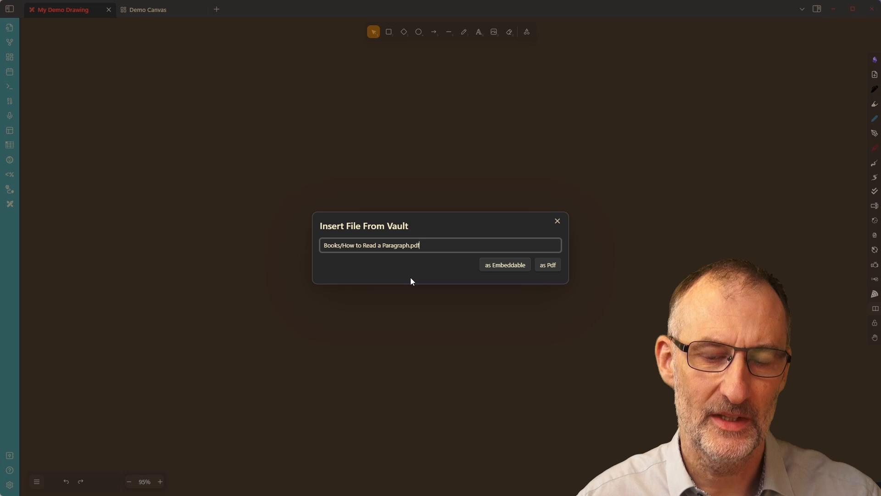
pyautogui.click(546, 264)
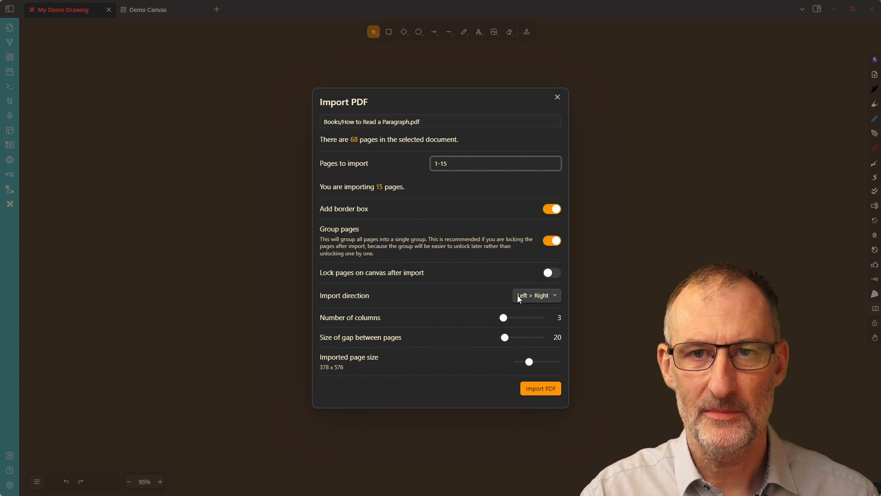
# Step: Import pages 1-15 as a grouped three-column grid with border boxes
pyautogui.click(494, 163)
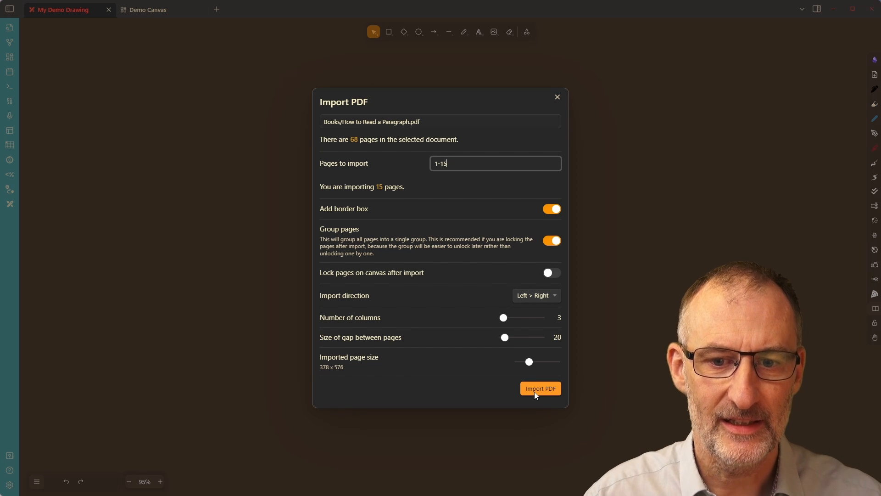
pyautogui.click(538, 389)
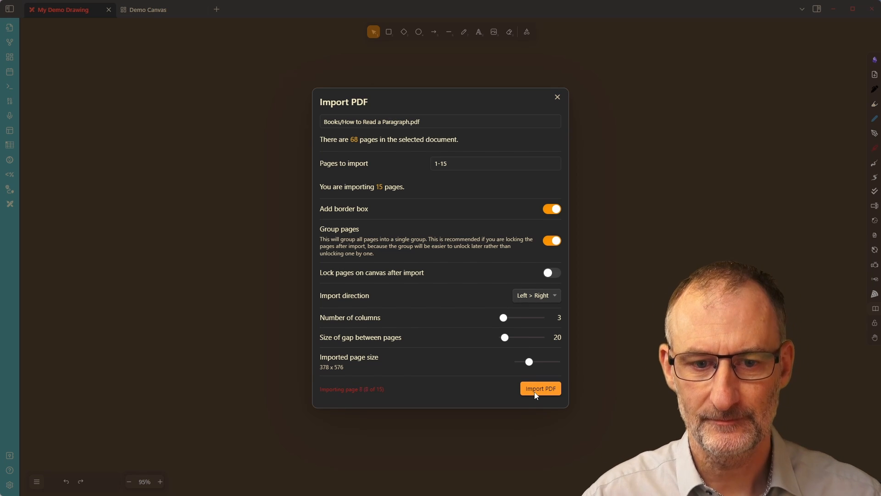
pyautogui.click(538, 387)
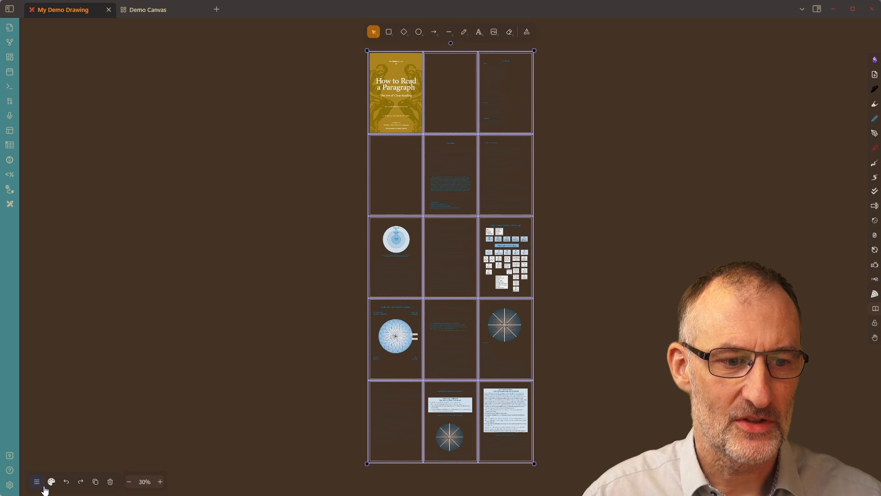
# Step: Switch the canvas to Light mode and start inserting another vault file
pyautogui.click(35, 482)
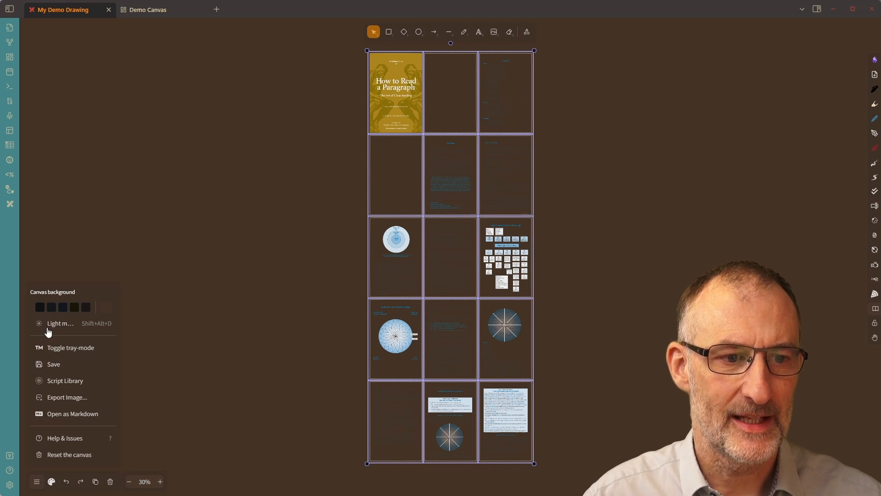
pyautogui.click(59, 323)
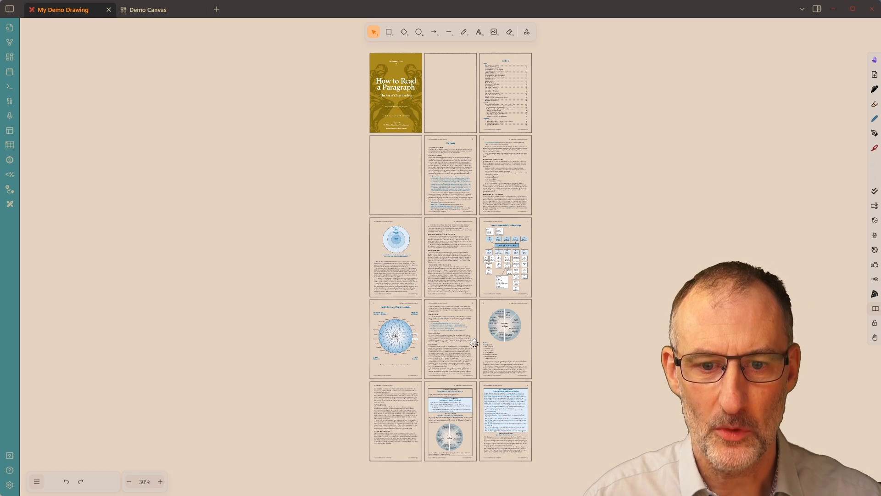
pyautogui.click(475, 344)
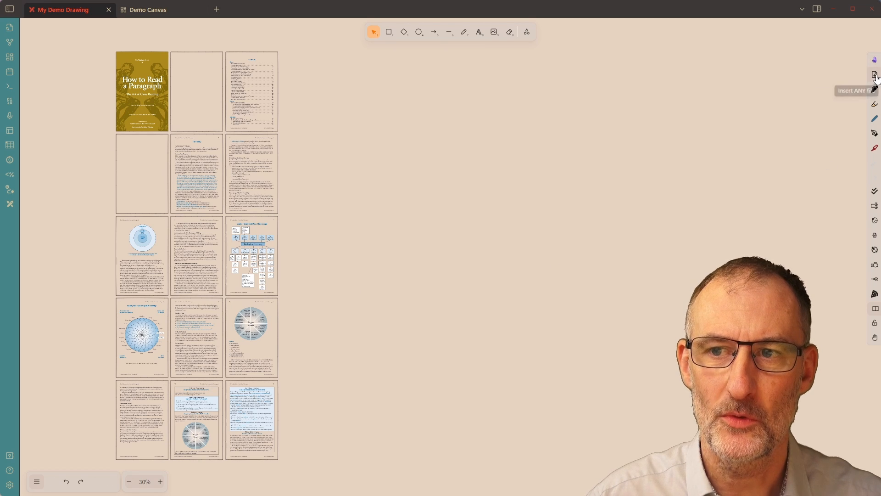
pyautogui.click(874, 75)
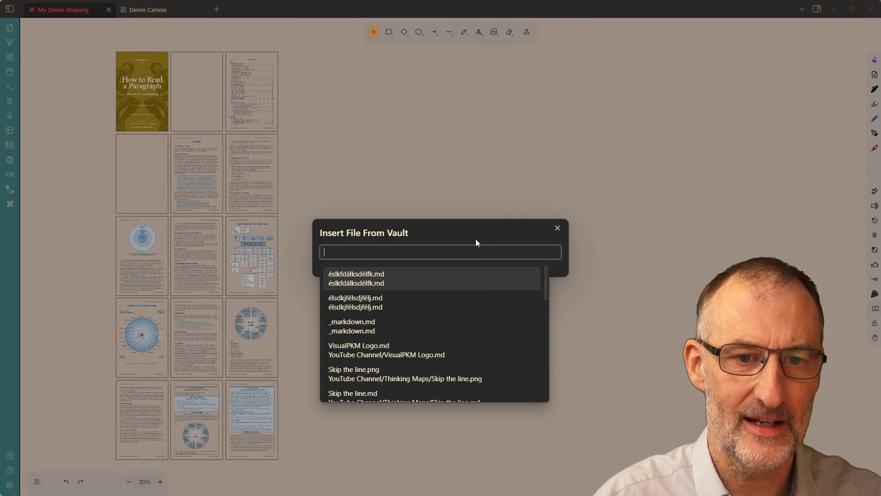
# Step: Import pages 1-15 of Books/How to Read a Paragraph.pdf ungrouped, laid out Top > Down
pyautogui.write('Books/How to Read a Paragraph.pdf')
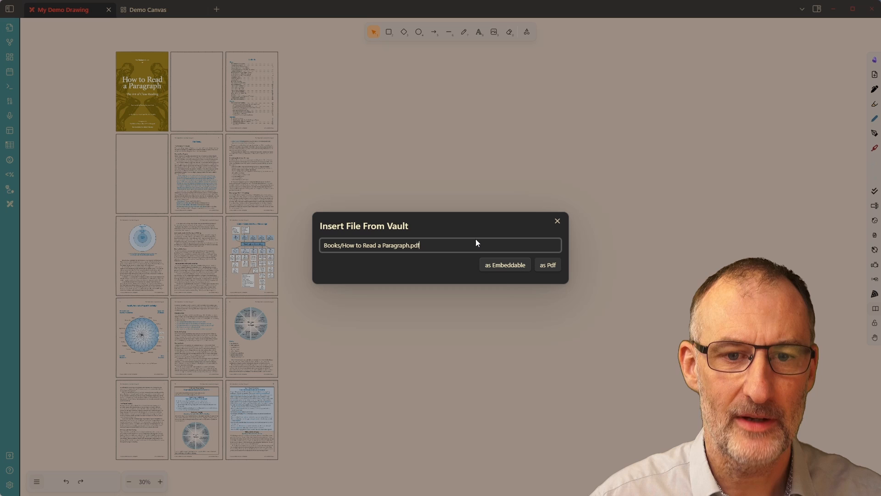
pyautogui.click(545, 264)
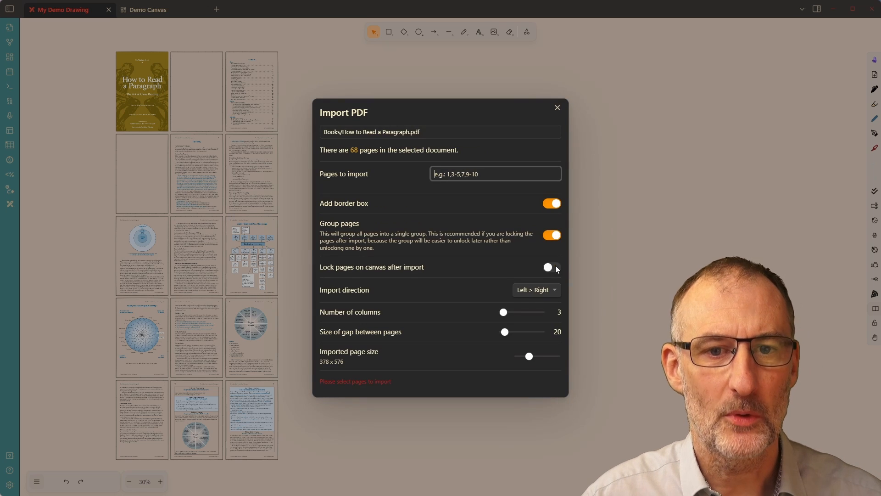
pyautogui.write('1-15')
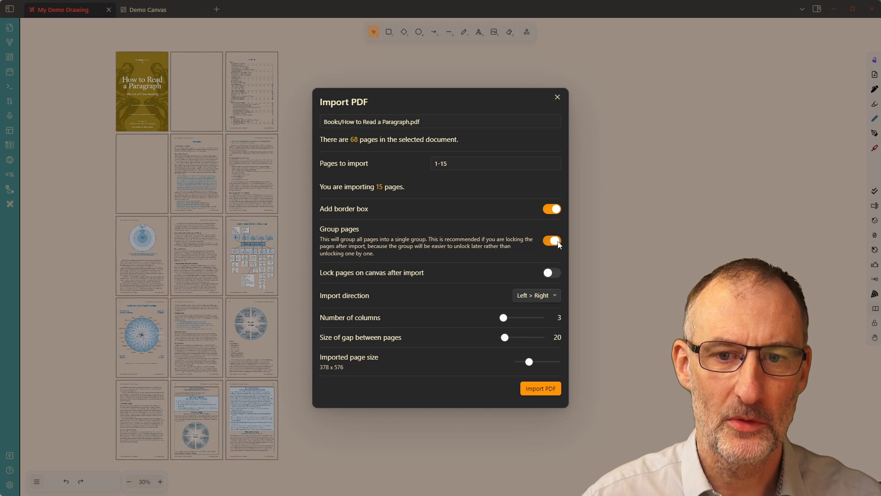
pyautogui.click(536, 295)
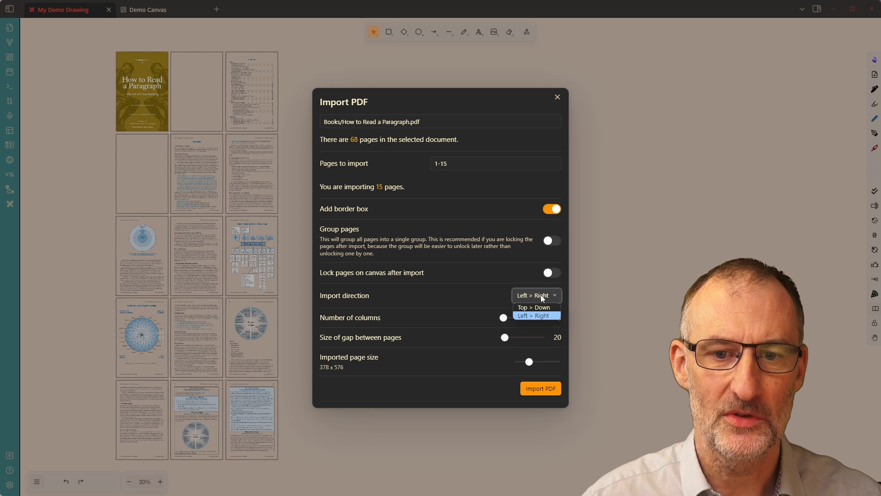
pyautogui.click(533, 307)
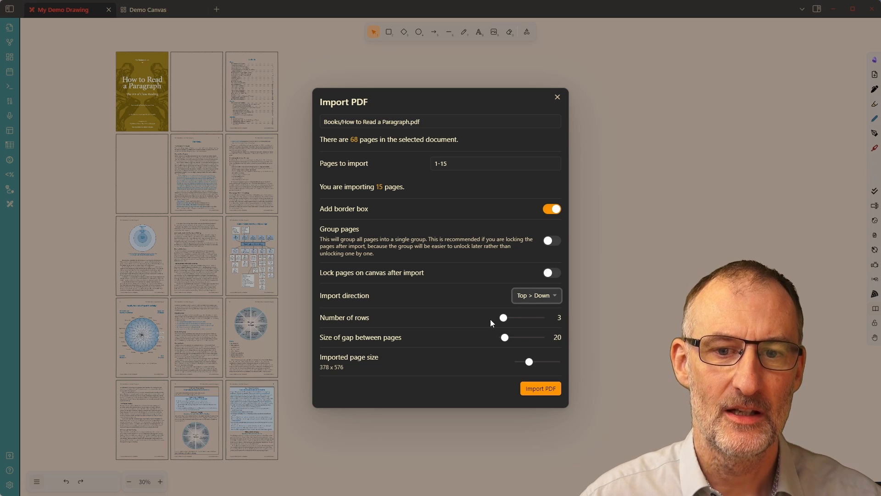
pyautogui.moveTo(512, 314)
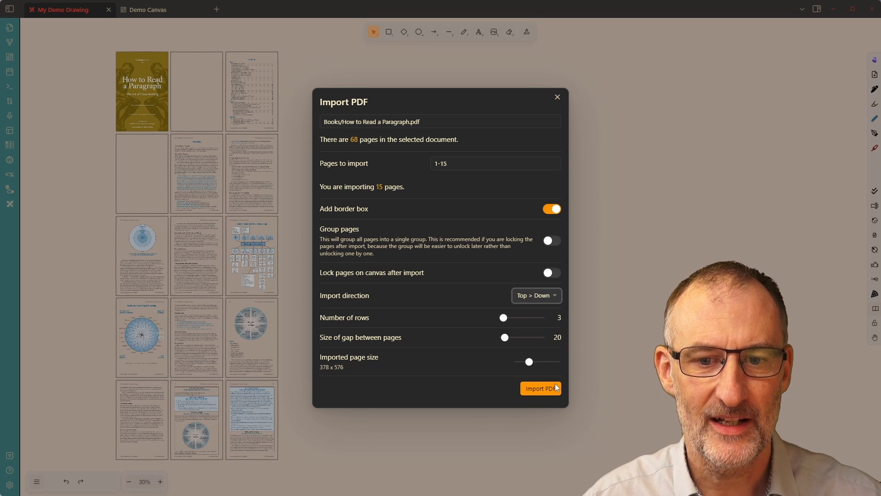
pyautogui.click(540, 388)
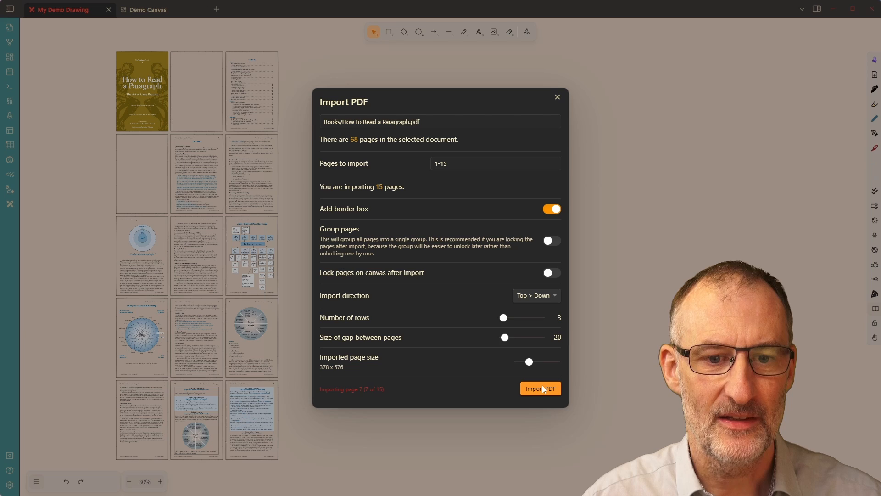
# Step: Finish the import and select individual pages to show they move independently
pyautogui.click(539, 388)
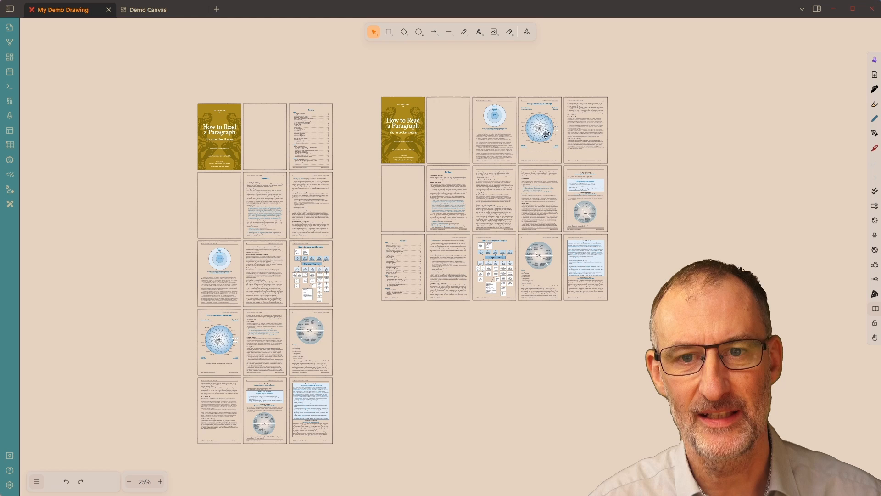
pyautogui.moveTo(379, 282)
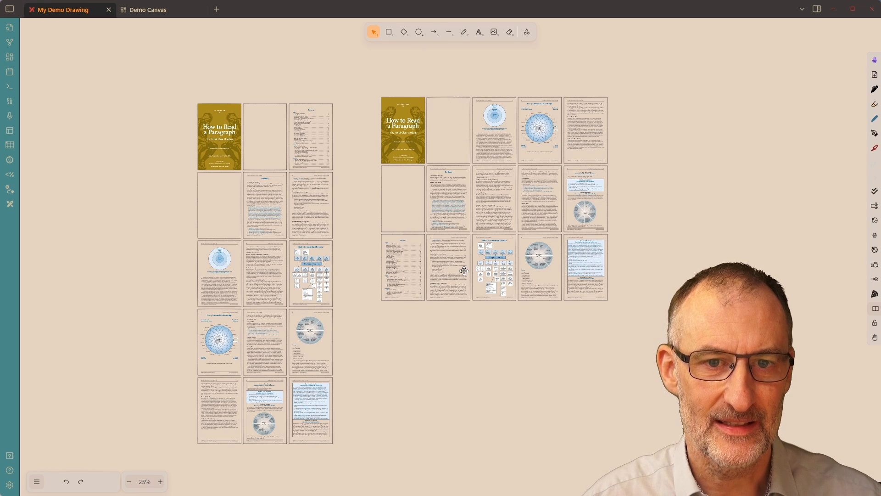
pyautogui.moveTo(320, 144)
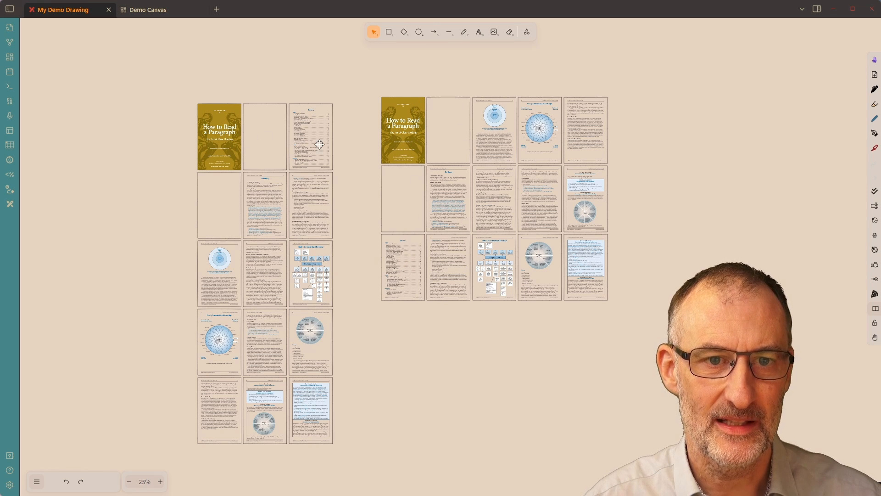
pyautogui.moveTo(414, 241)
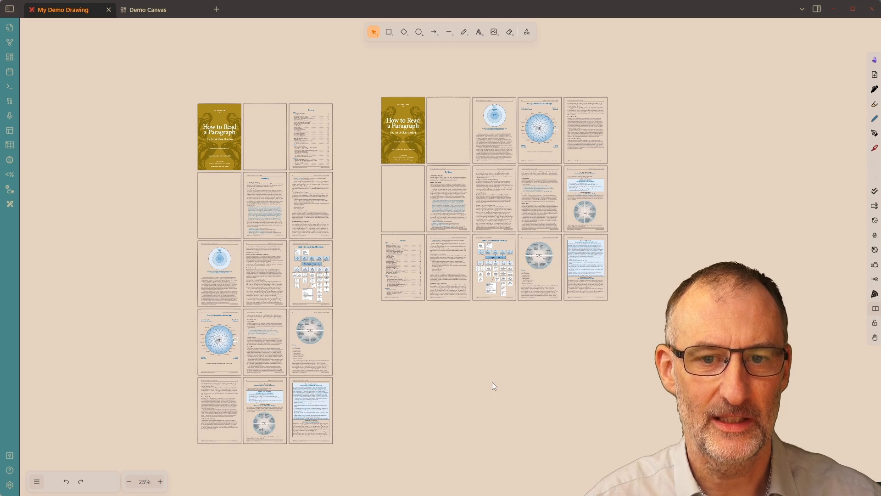
pyautogui.click(448, 199)
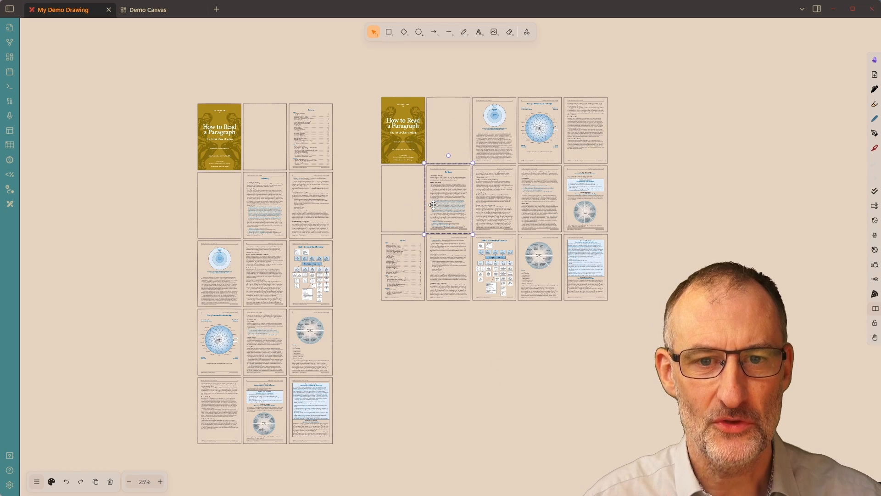
pyautogui.click(494, 129)
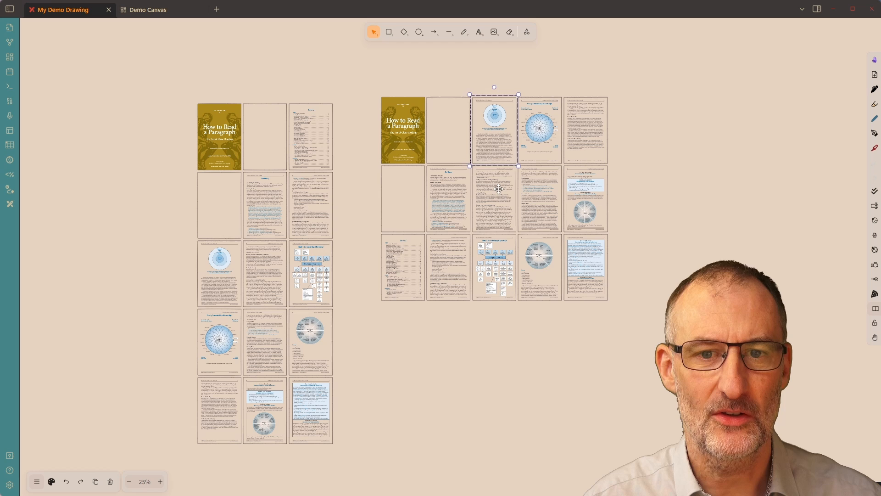
pyautogui.click(402, 267)
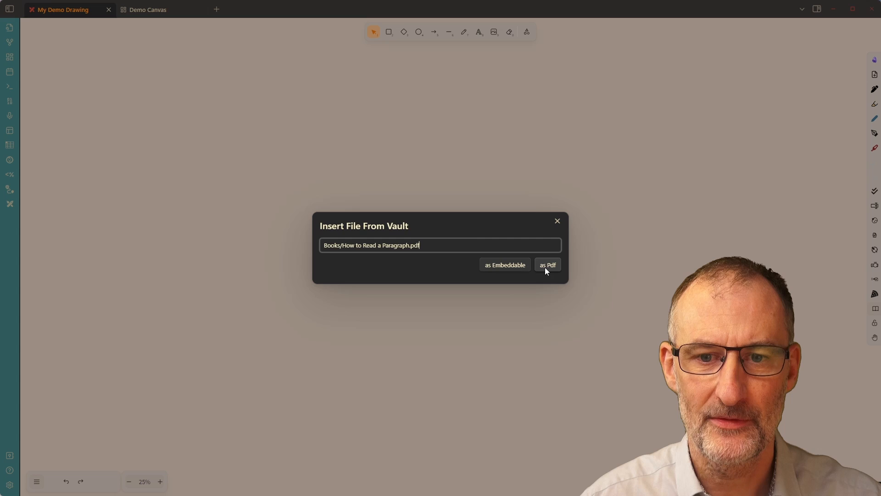
# Step: Import pages 1-10 with 'Lock pages on canvas after import' enabled, then check a page's actions
pyautogui.click(546, 264)
pyautogui.write('1-10')
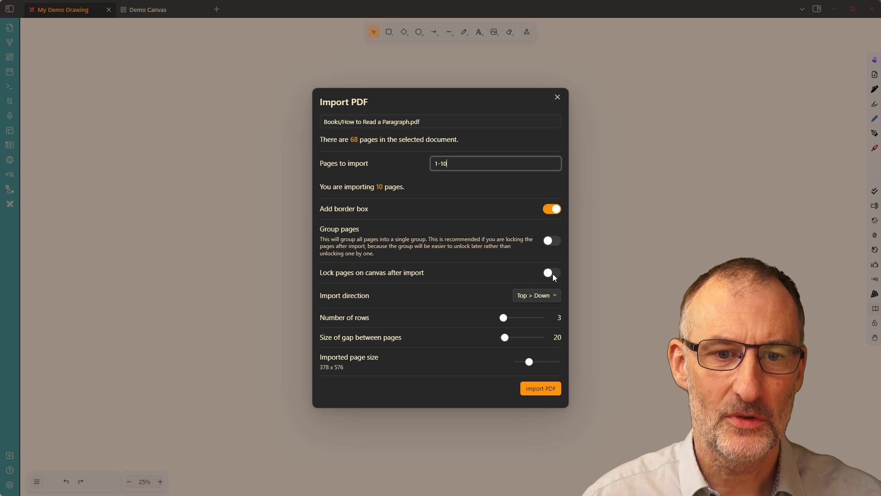
pyautogui.click(551, 273)
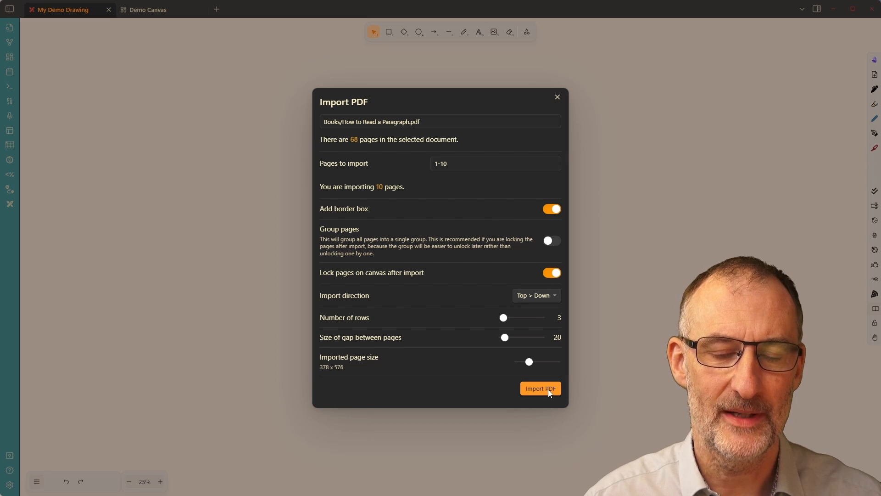
pyautogui.click(539, 389)
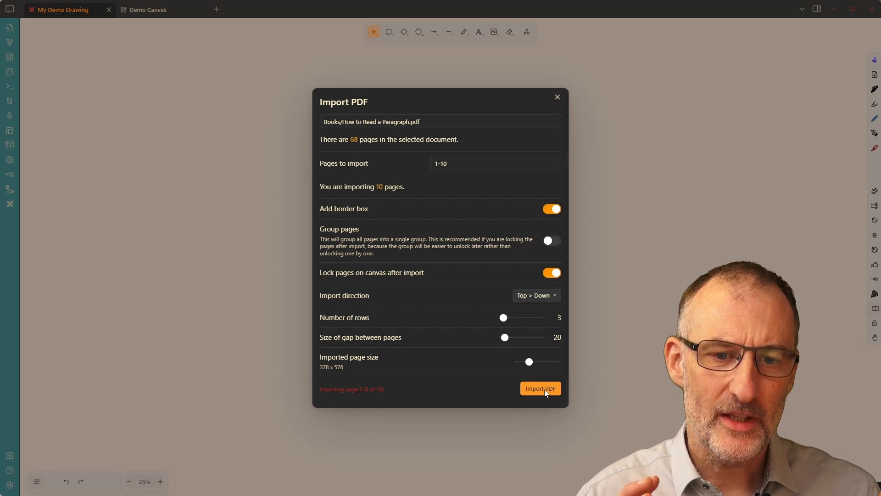
pyautogui.click(539, 389)
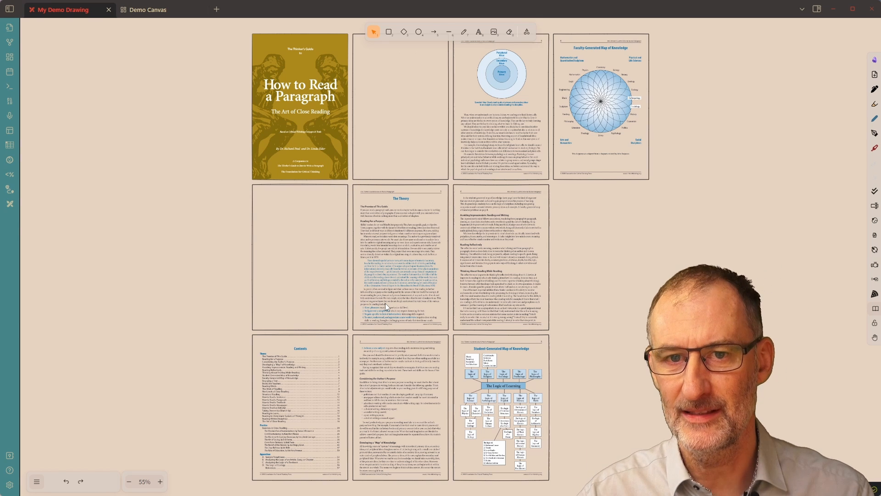
pyautogui.rightClick(430, 149)
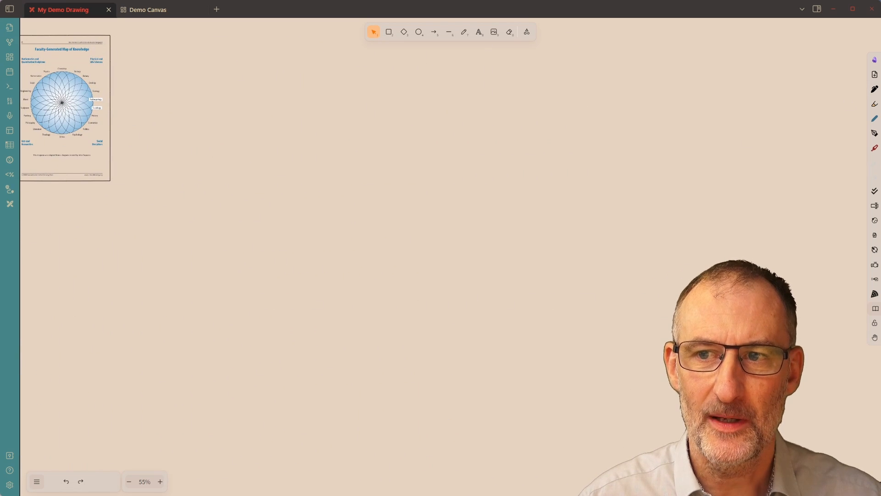
pyautogui.write('hd')
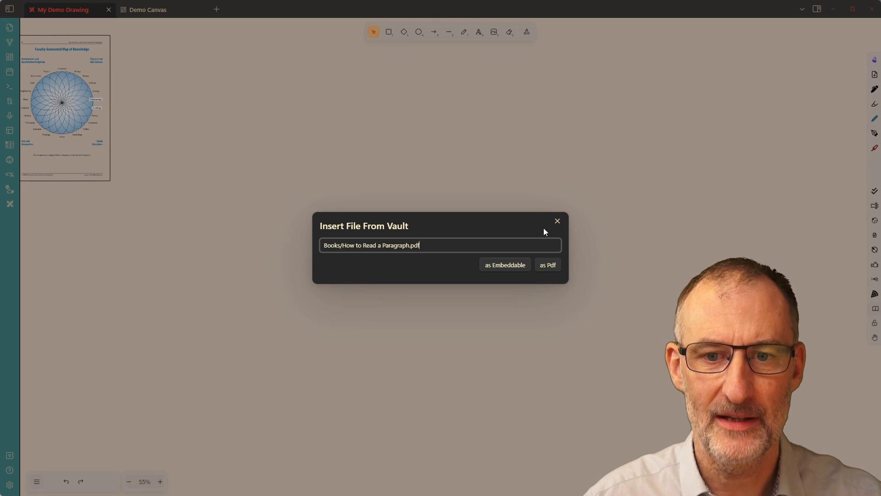
# Step: Import pages 1-10 again with Group pages on, locked, and check the group's actions
pyautogui.click(546, 264)
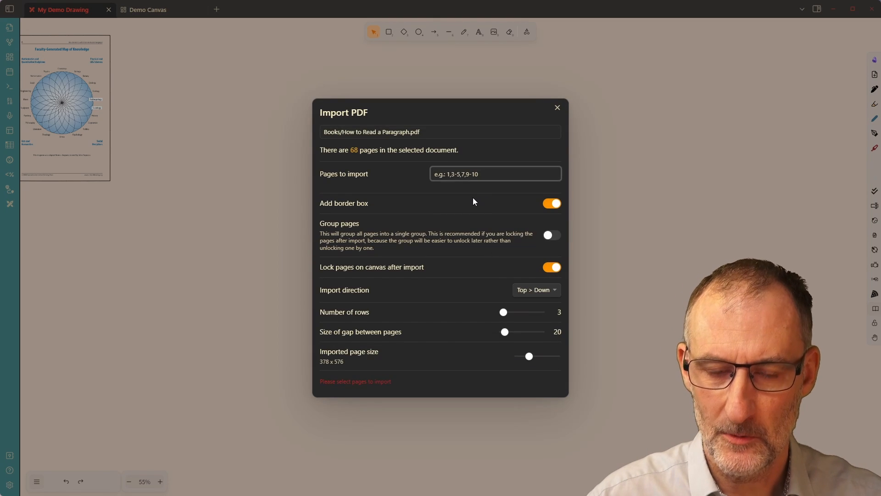
pyautogui.write('1-10')
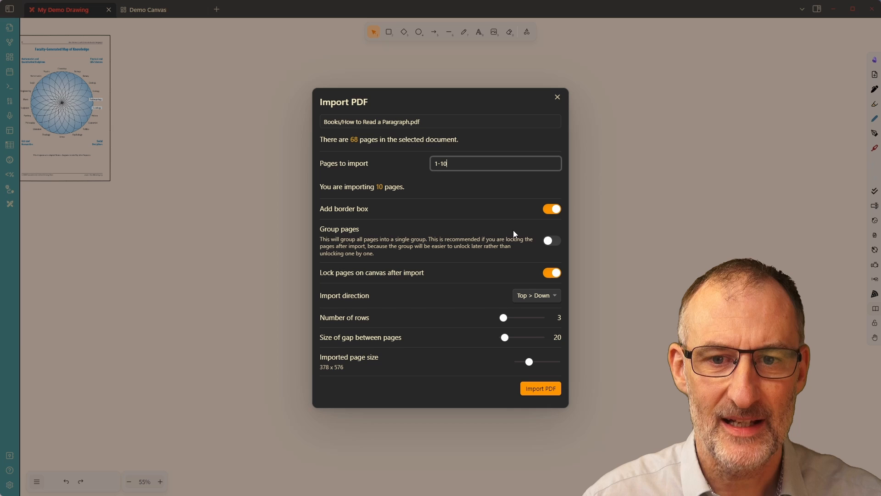
pyautogui.click(551, 241)
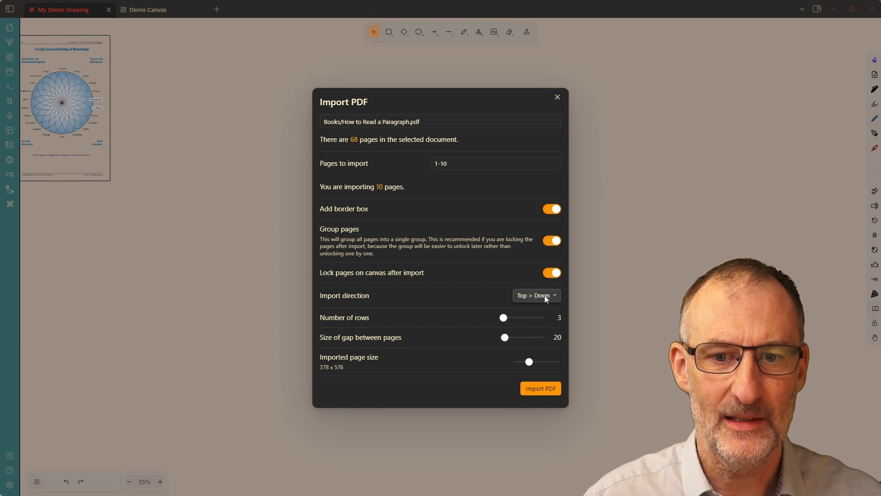
pyautogui.click(538, 389)
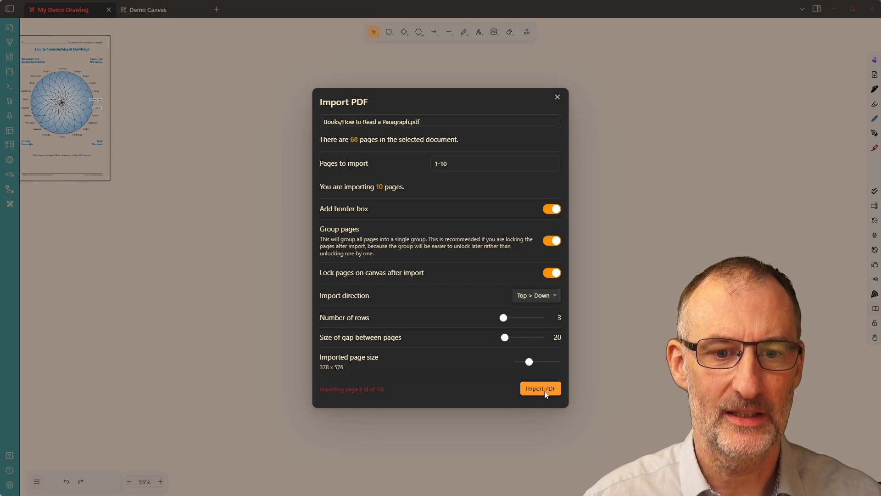
pyautogui.click(539, 388)
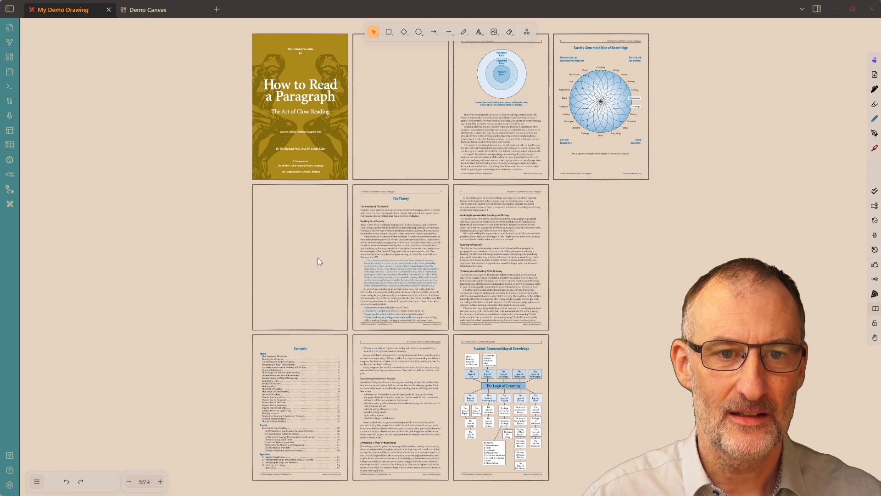
pyautogui.rightClick(390, 159)
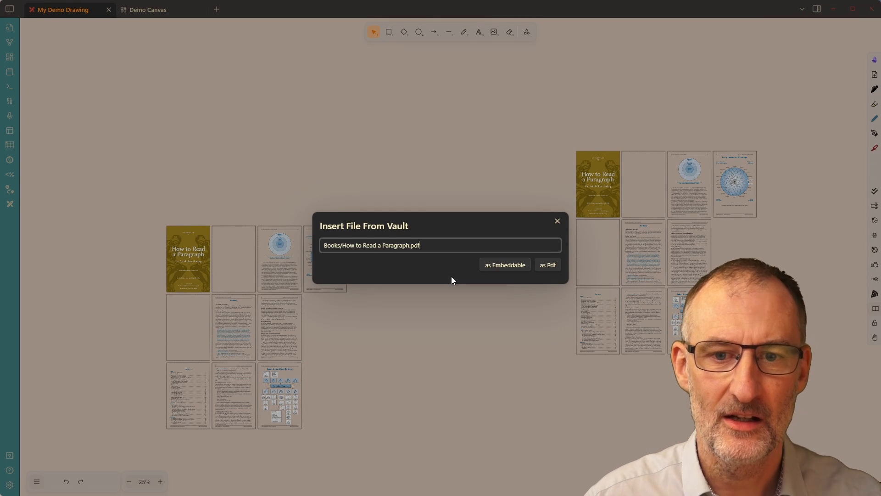
# Step: Abandon the further PDF import, try the laser pointer trail, and open Obsidian Settings
pyautogui.click(546, 264)
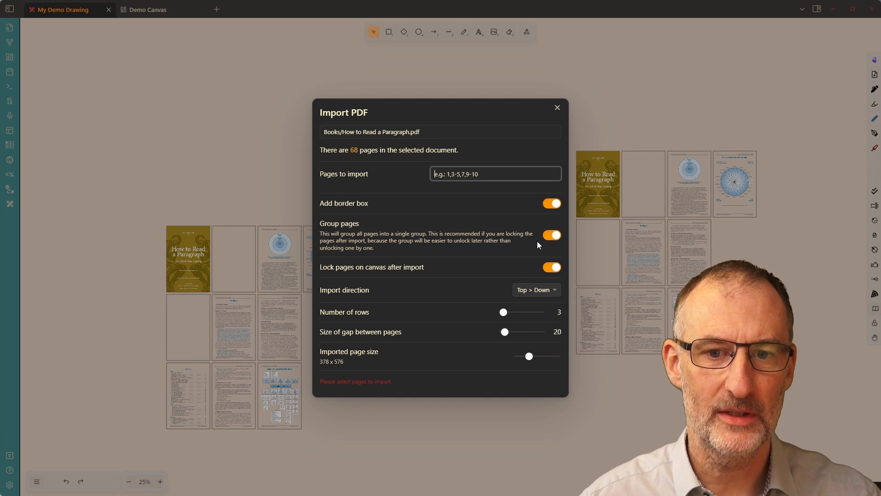
pyautogui.click(535, 290)
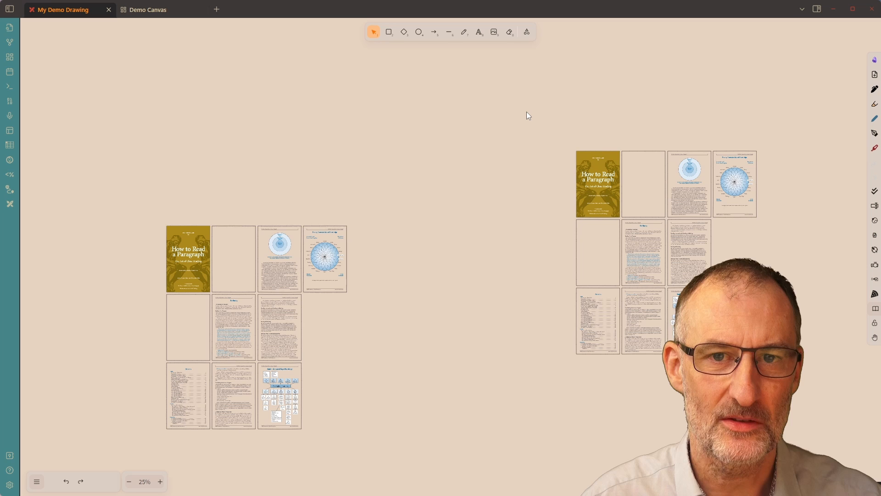
pyautogui.moveTo(311, 158)
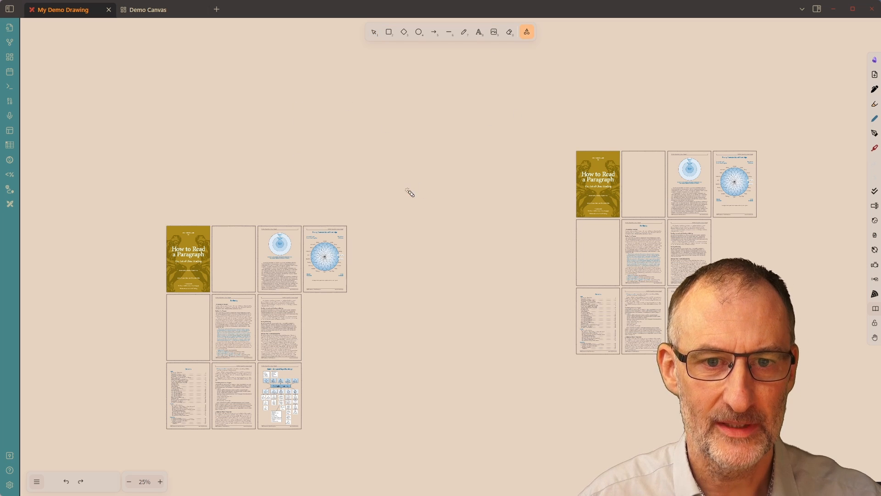
pyautogui.moveTo(405, 233); pyautogui.dragTo(483, 275)
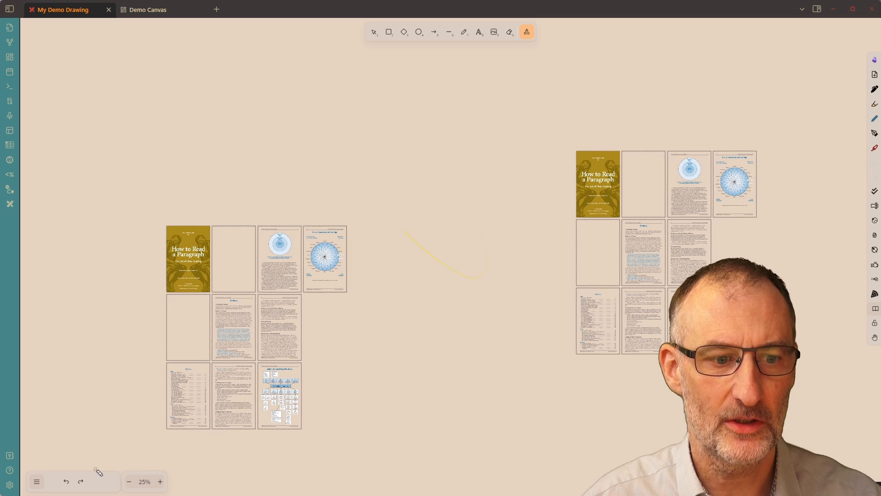
pyautogui.click(9, 484)
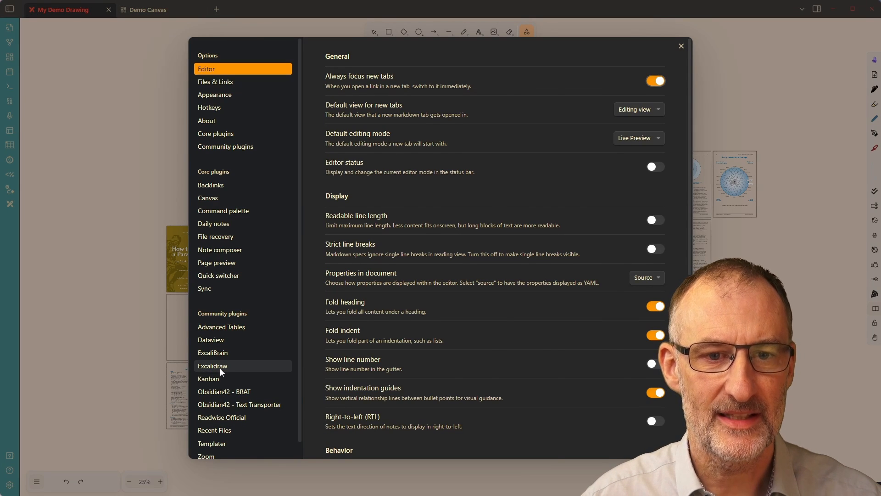
# Step: Set the Excalidraw laser pointer colour to red in the plugin settings
pyautogui.click(212, 367)
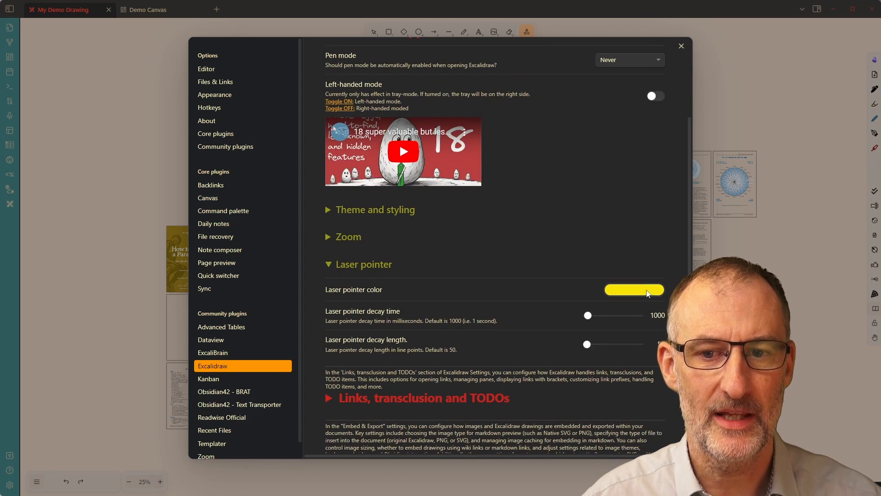
pyautogui.click(634, 289)
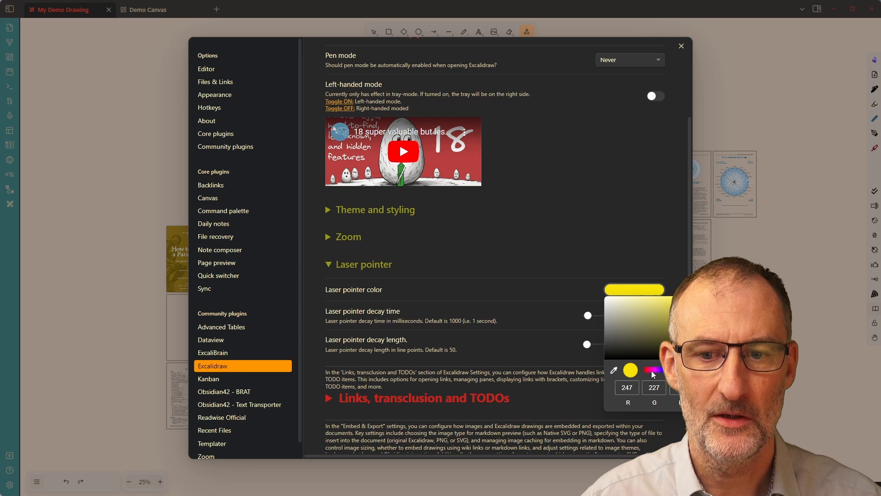
pyautogui.click(644, 370)
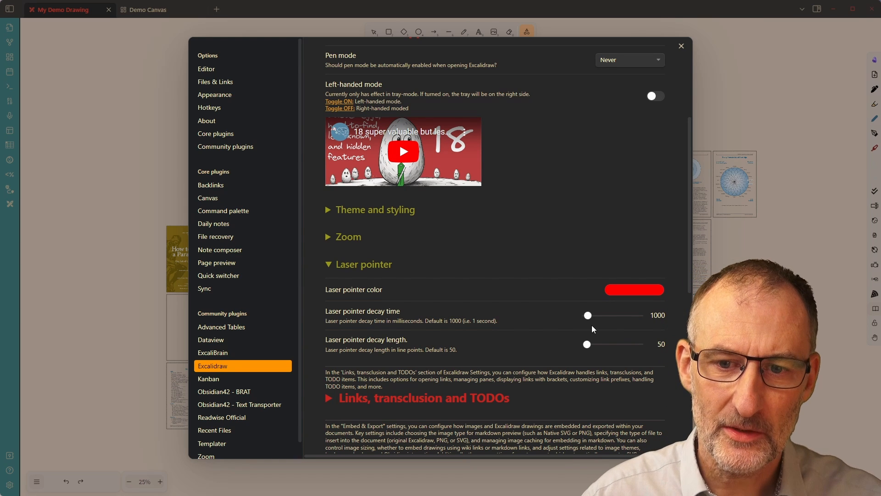
# Step: Raise laser decay time to 5000 ms and decay length, then test a red trail above the pages
pyautogui.moveTo(587, 315); pyautogui.dragTo(596, 315)
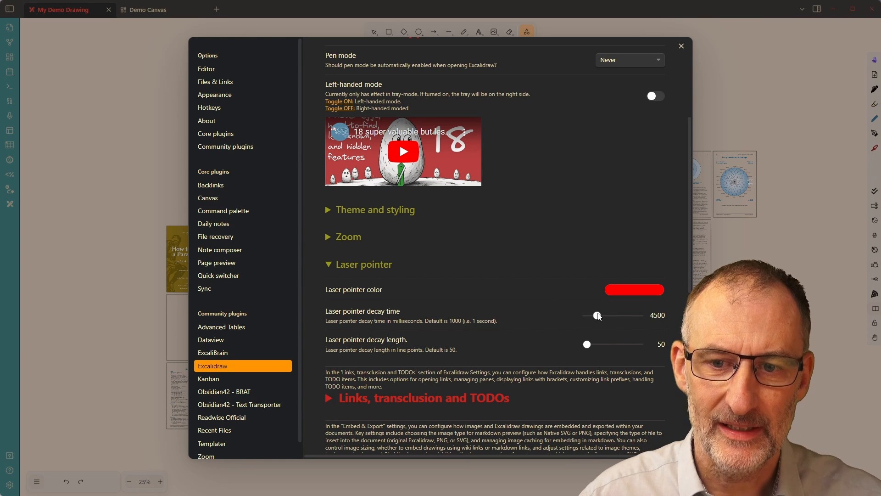
pyautogui.moveTo(597, 315); pyautogui.dragTo(599, 314)
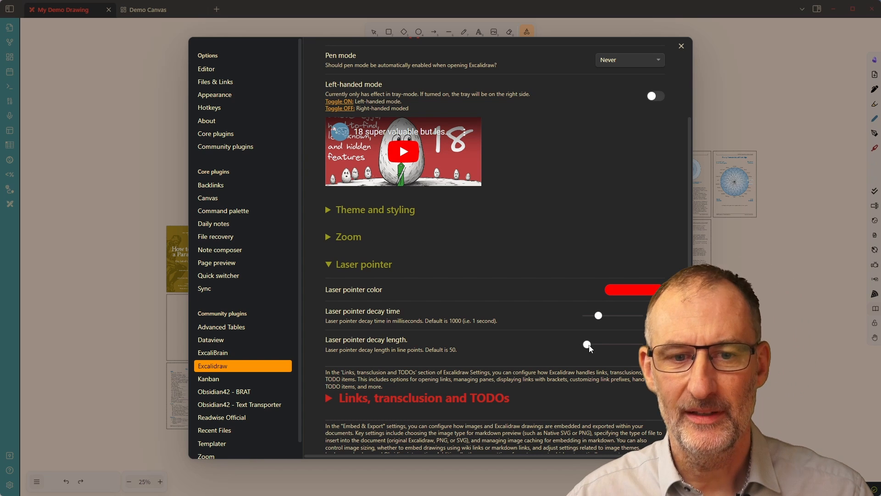
pyautogui.moveTo(587, 345); pyautogui.dragTo(593, 344)
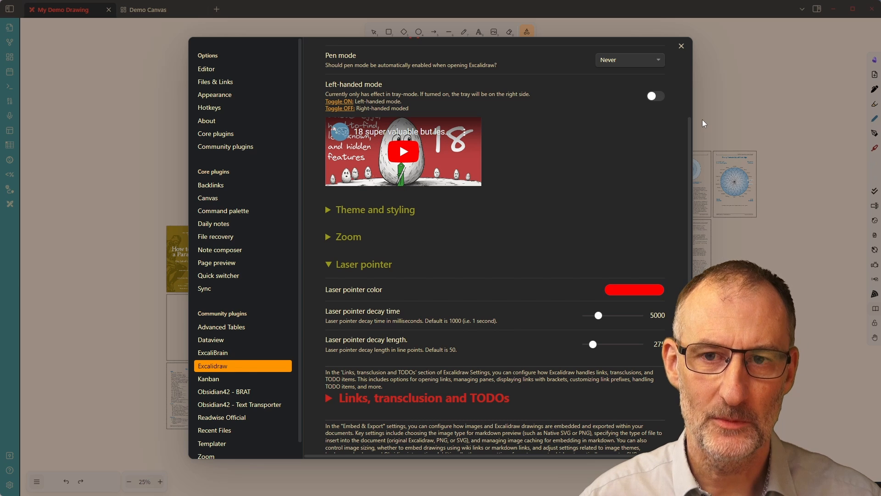
pyautogui.click(680, 46)
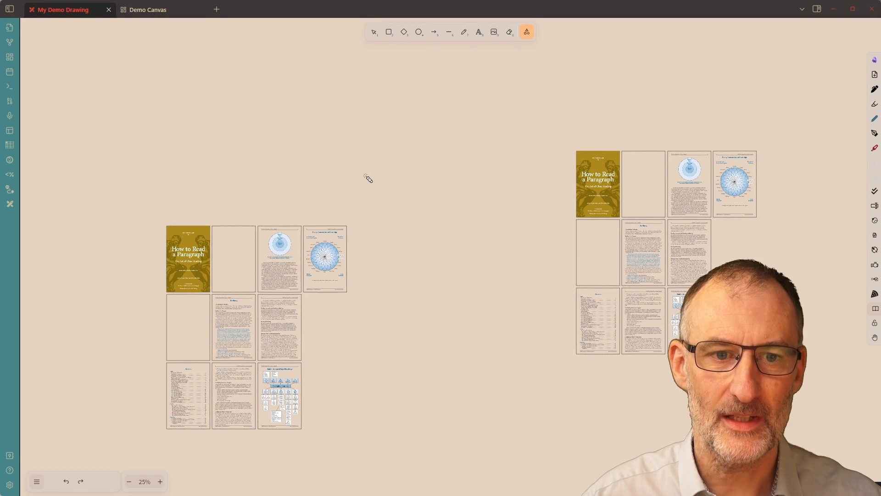
pyautogui.moveTo(256, 187); pyautogui.dragTo(654, 85)
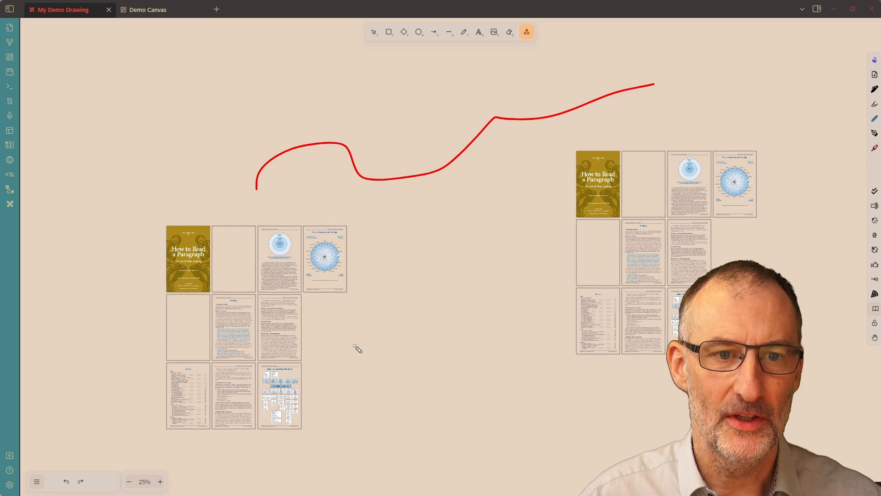